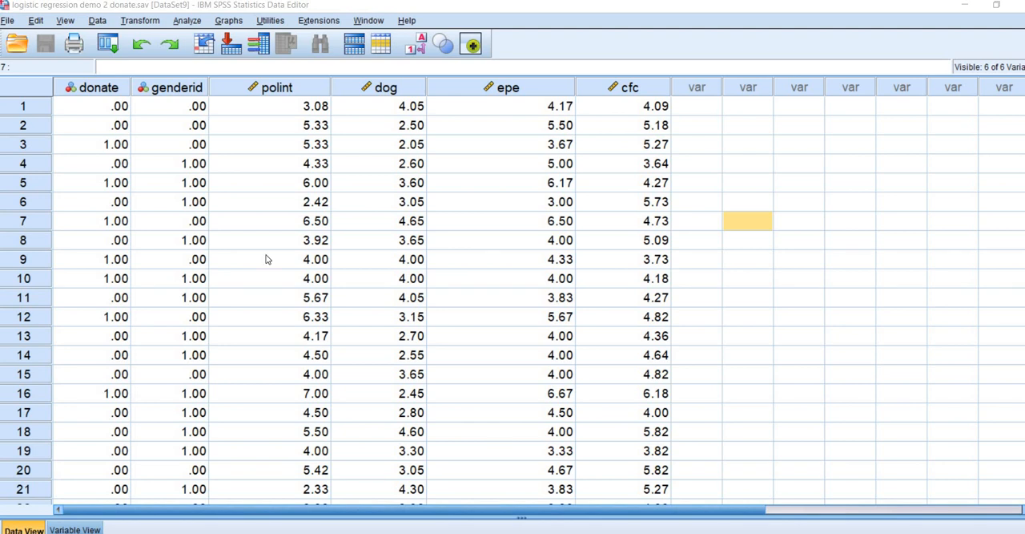
Step: Review the donate, genderid and epe columns, then open the Analyze menu toward PROCESS v3.3
{"action": "left_click", "coordinate": [99, 87]}
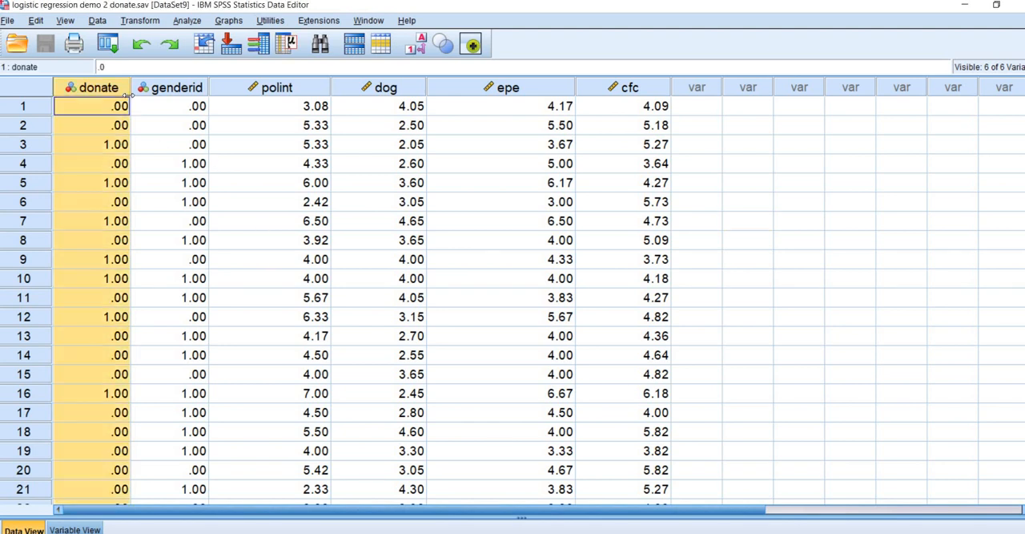
{"action": "left_click", "coordinate": [193, 106]}
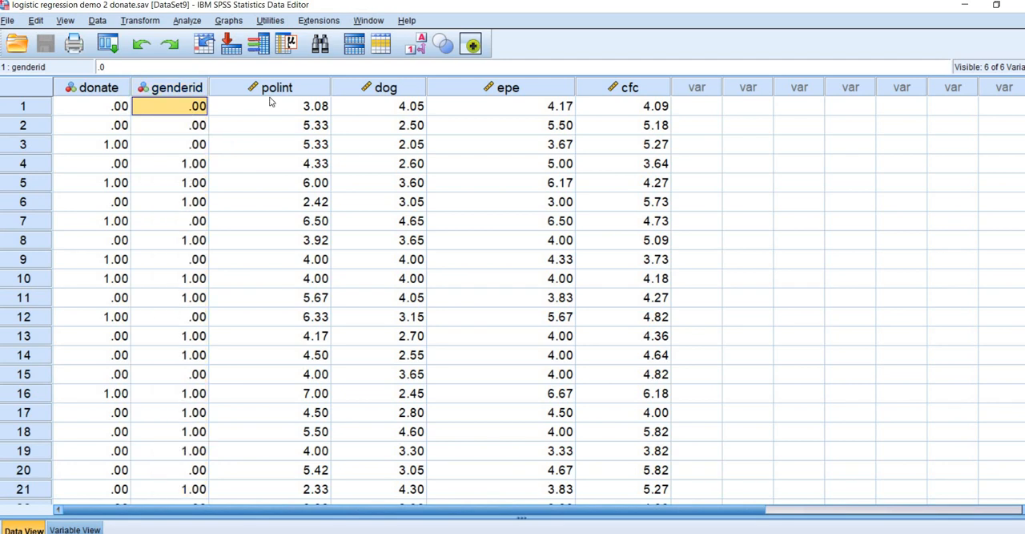
{"action": "left_click", "coordinate": [276, 87]}
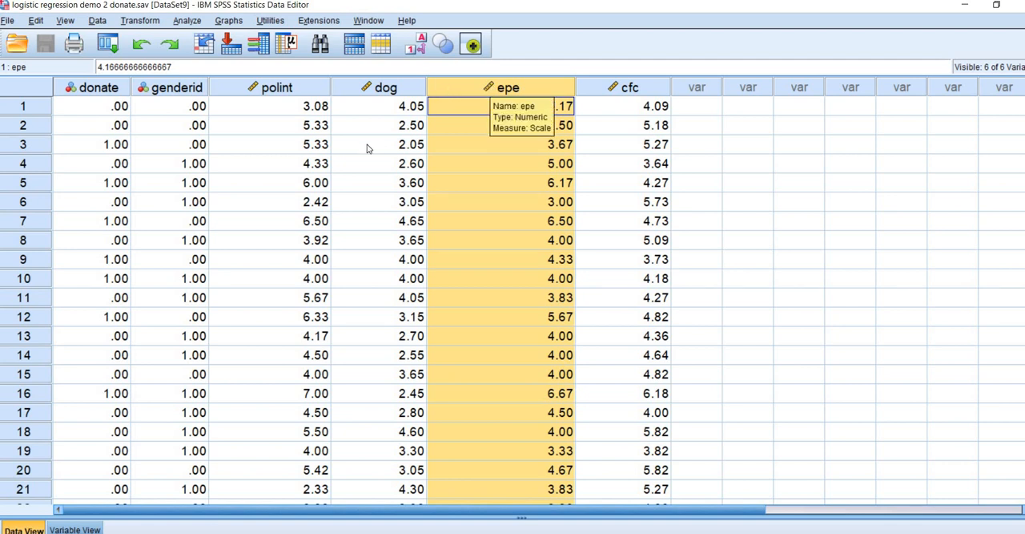
{"action": "left_click", "coordinate": [696, 163]}
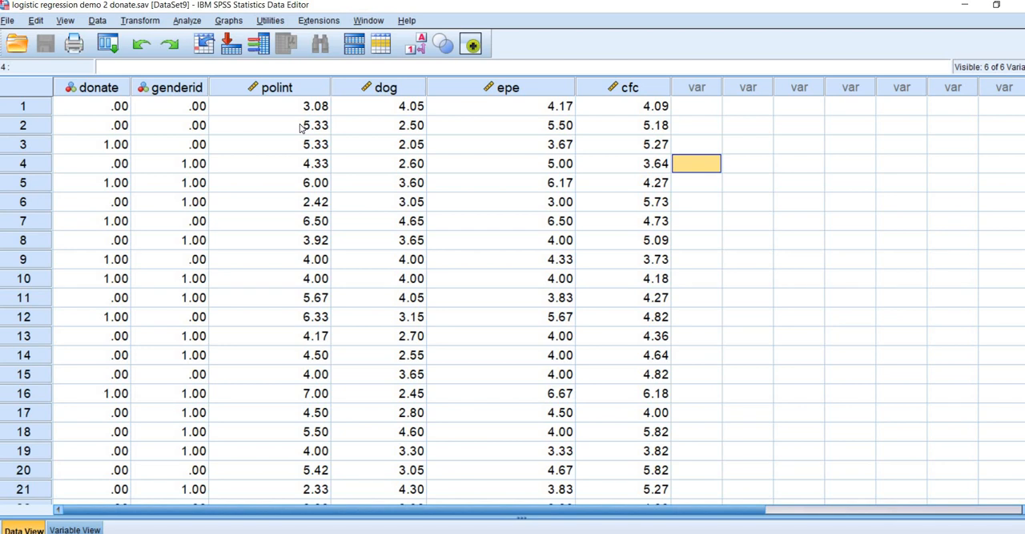
{"action": "mouse_move", "coordinate": [196, 24]}
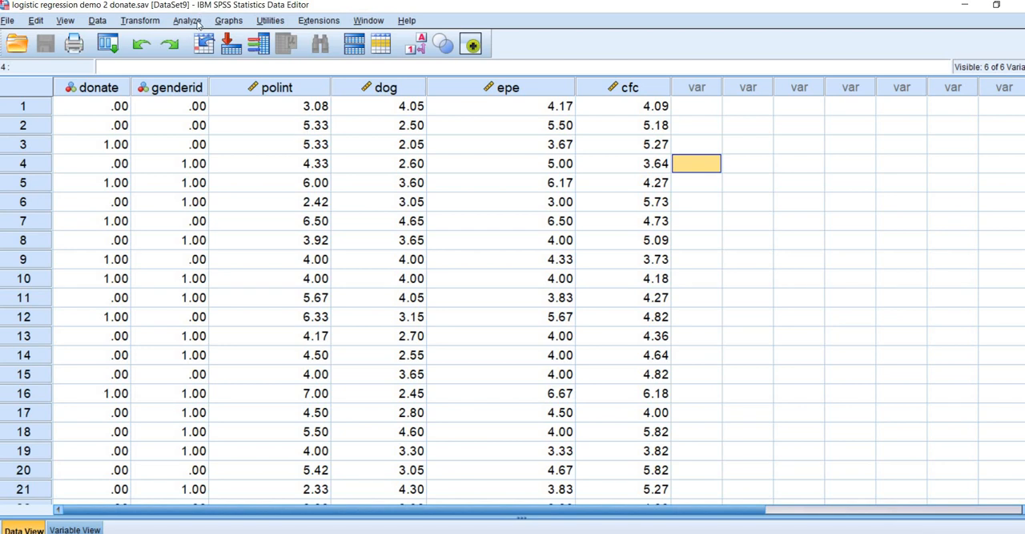
{"action": "left_click", "coordinate": [187, 20]}
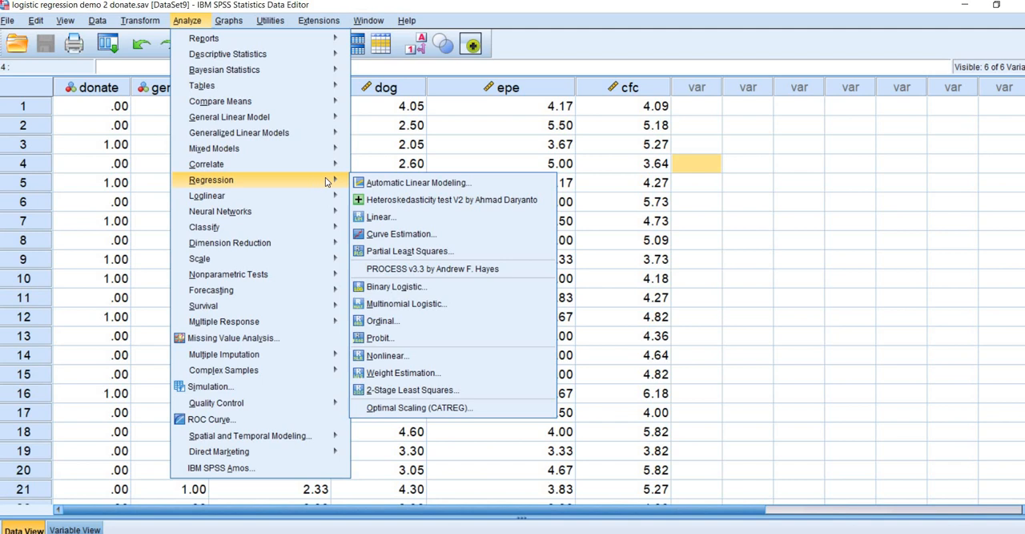
{"action": "mouse_move", "coordinate": [401, 234]}
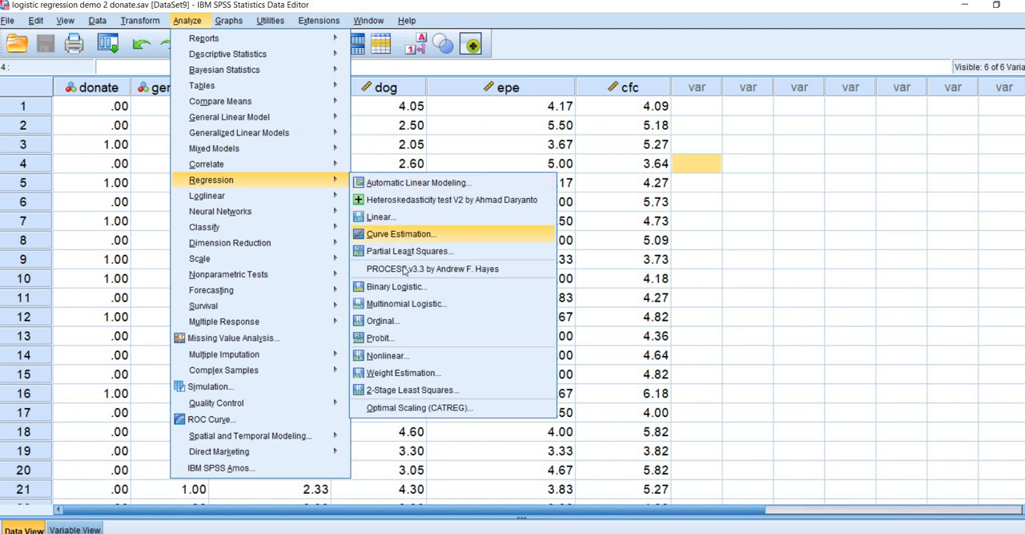
{"action": "mouse_move", "coordinate": [432, 268]}
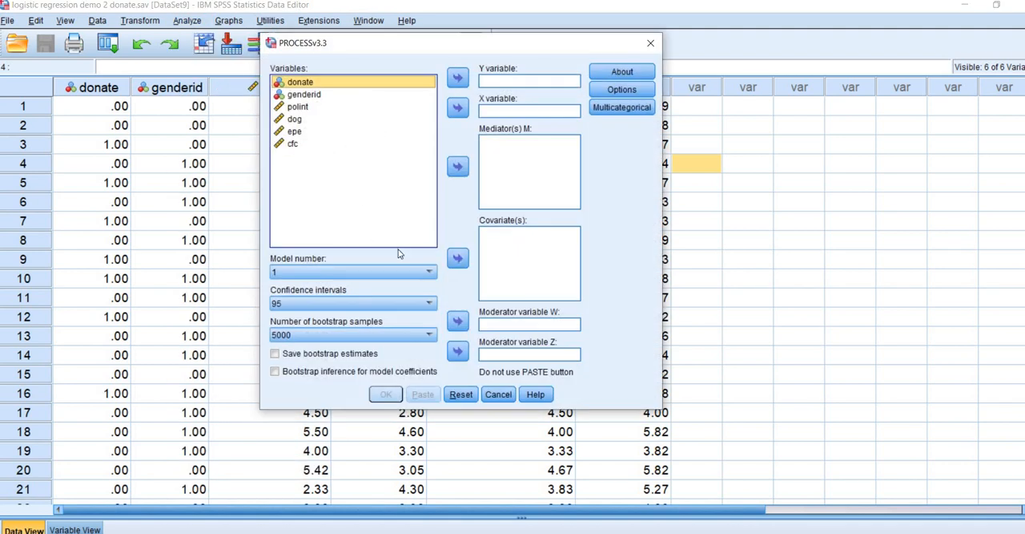
{"action": "mouse_move", "coordinate": [400, 278]}
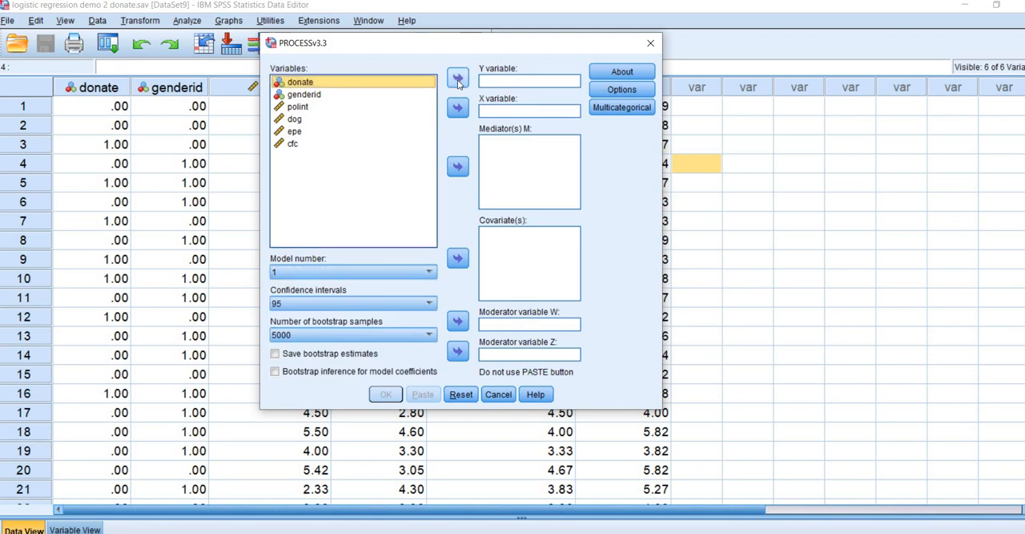
Step: Assign donate as Y, polint as X, epe as moderator W, and genderid and dog as covariates
{"action": "left_click", "coordinate": [458, 79]}
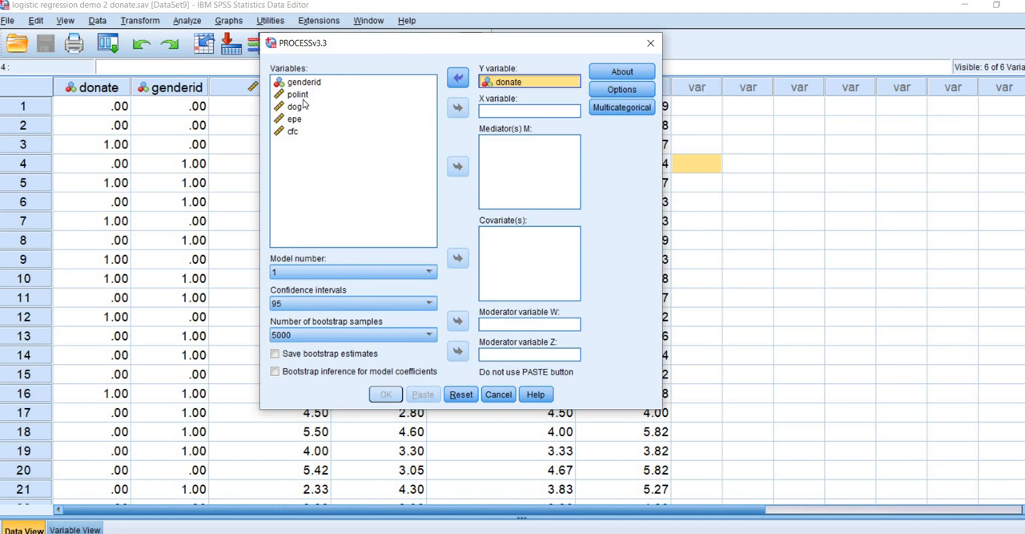
{"action": "left_click", "coordinate": [297, 94]}
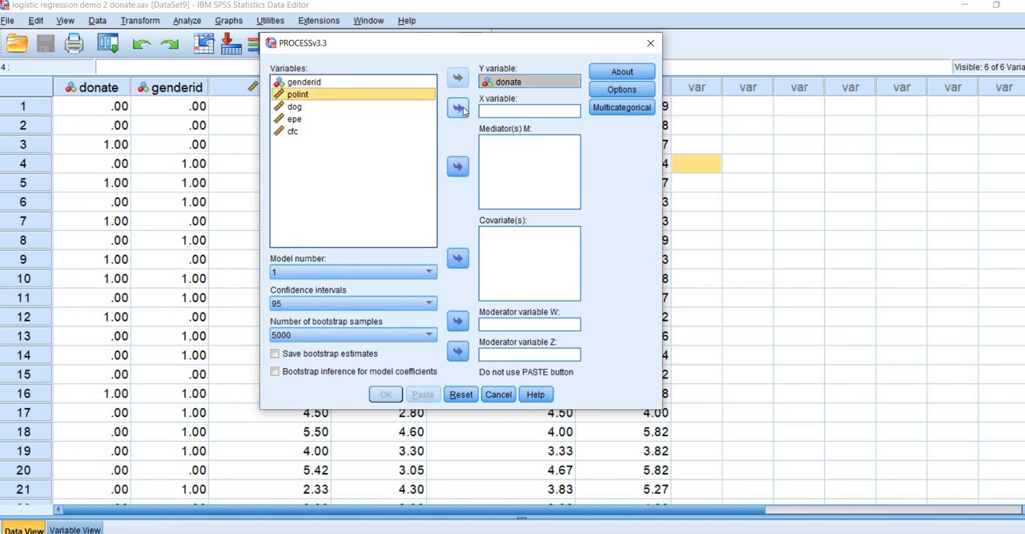
{"action": "left_click", "coordinate": [457, 108]}
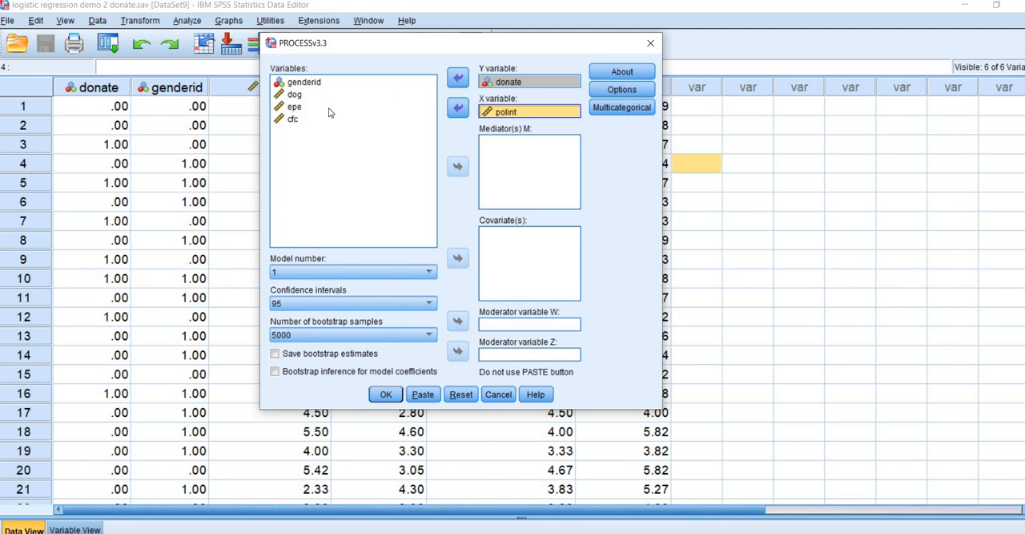
{"action": "left_click", "coordinate": [294, 107]}
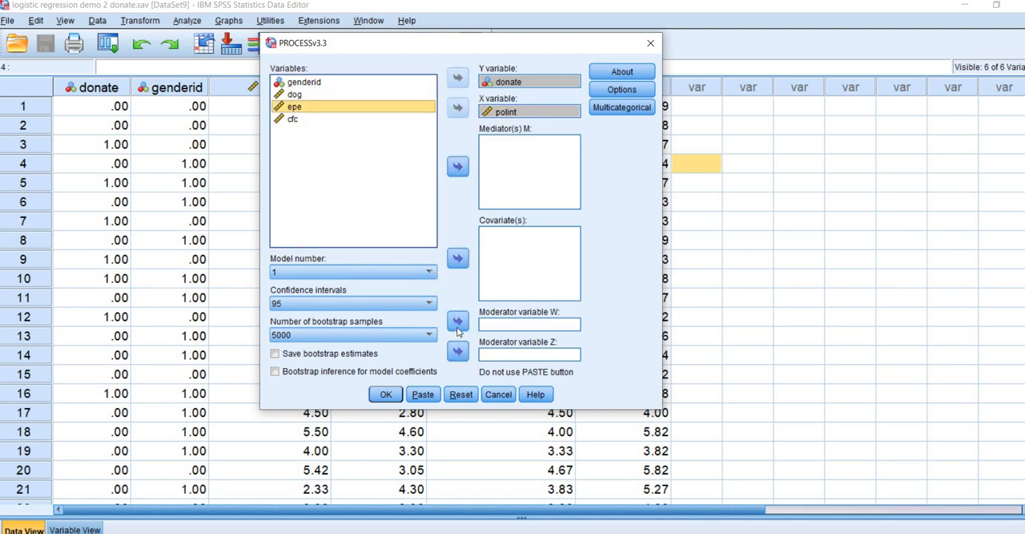
{"action": "left_click", "coordinate": [458, 320]}
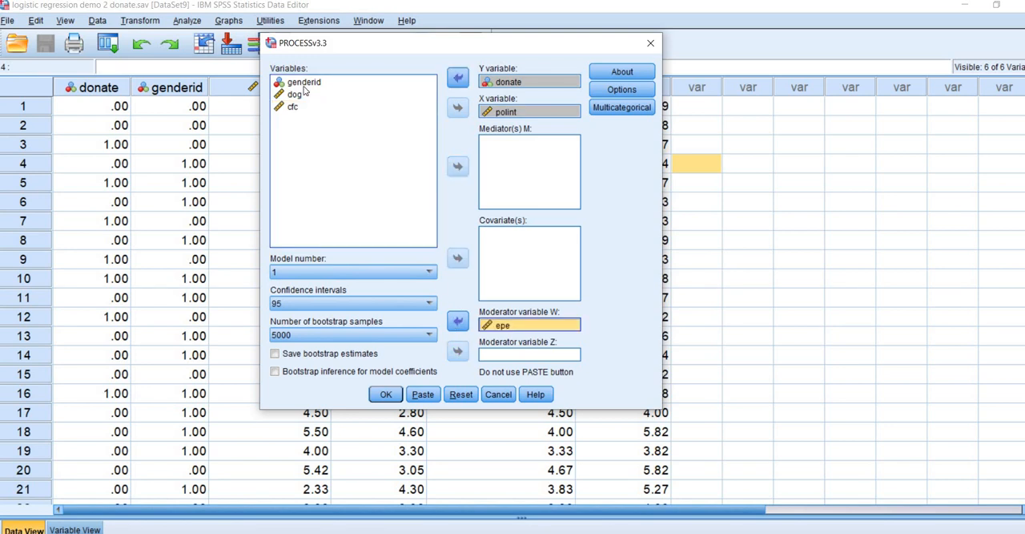
{"action": "left_click", "coordinate": [302, 82]}
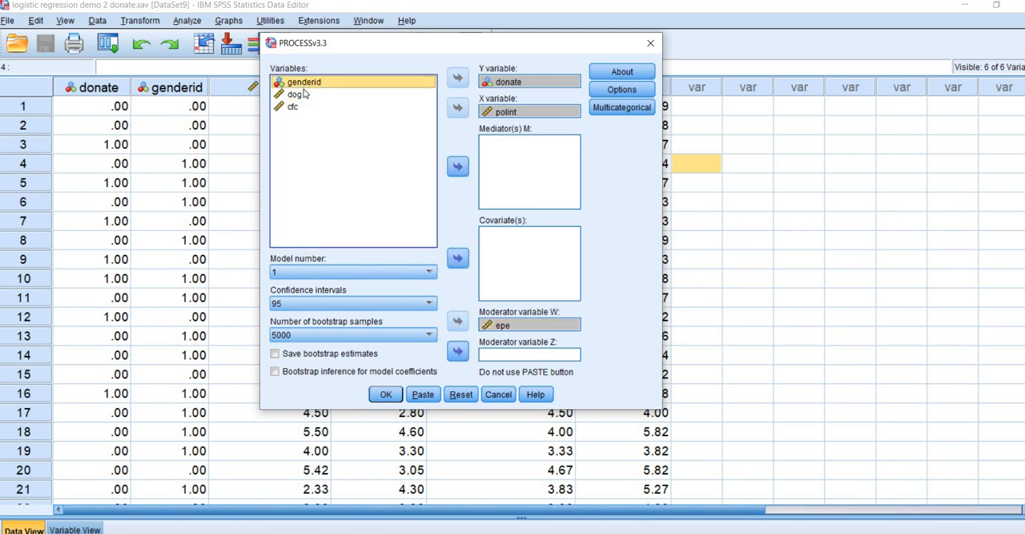
{"action": "left_click", "coordinate": [295, 94]}
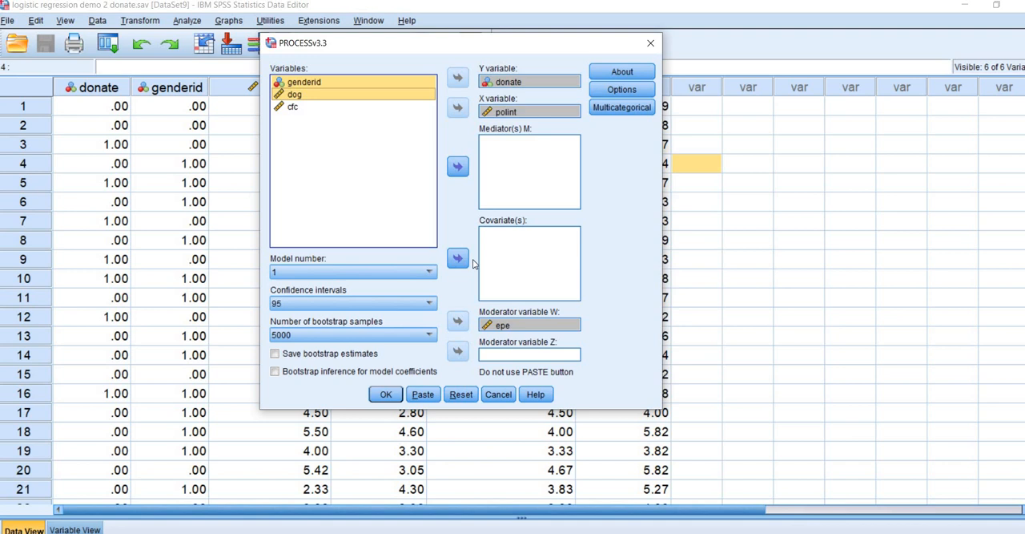
{"action": "left_click", "coordinate": [458, 258]}
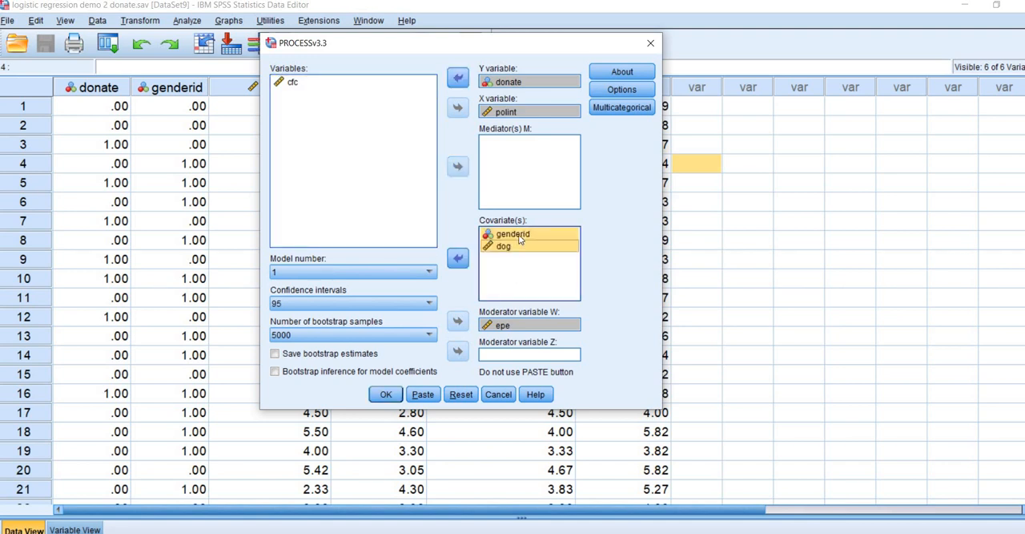
{"action": "left_click", "coordinate": [513, 234]}
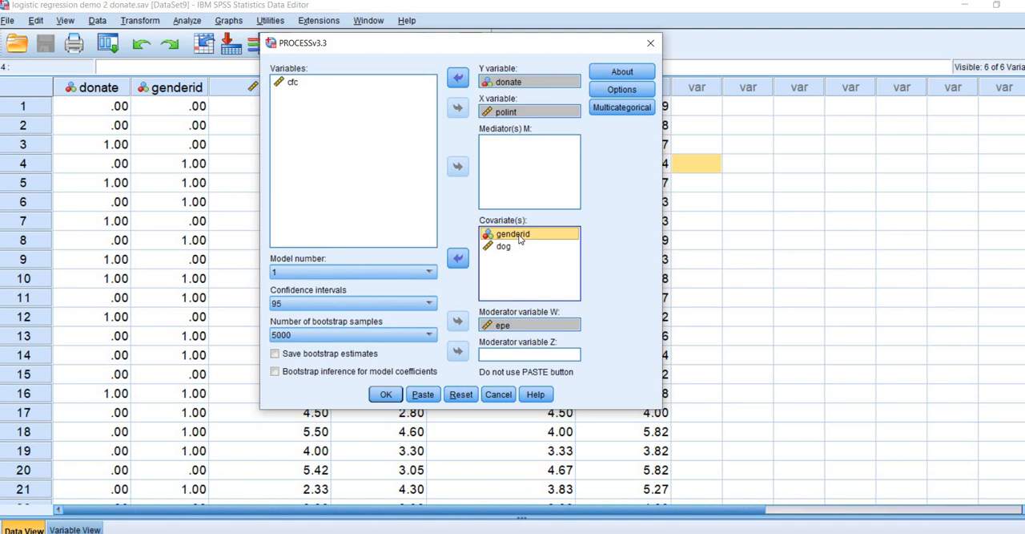
{"action": "mouse_move", "coordinate": [534, 156]}
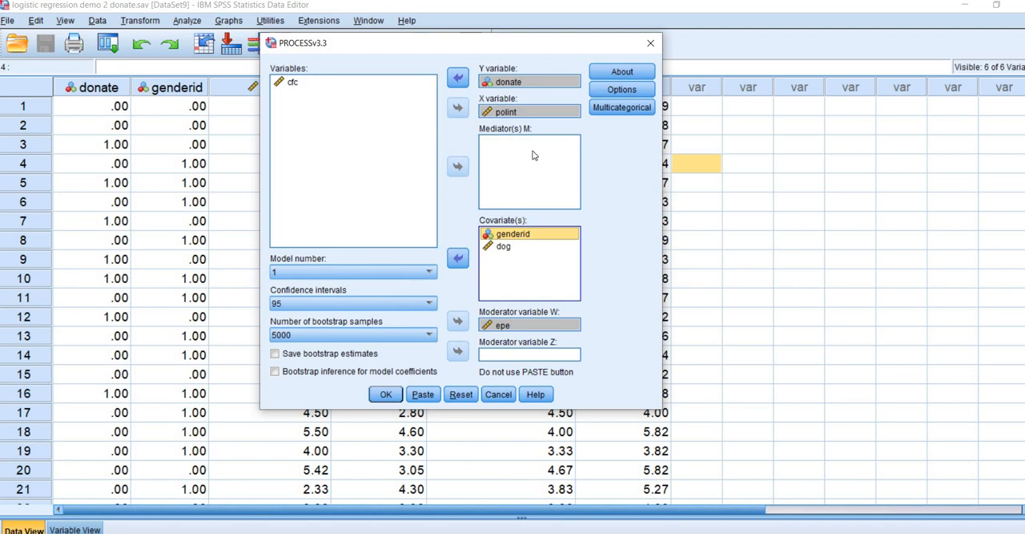
{"action": "mouse_move", "coordinate": [502, 216]}
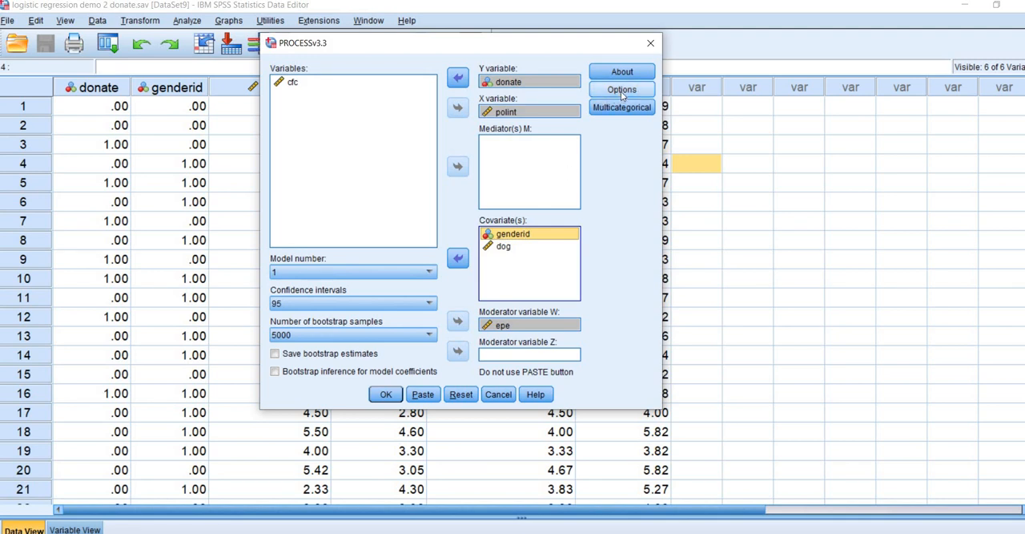
Step: Enable 'Generate code for visualizing interactions' and 'Mean center for construction of products' in PROCESS Options
{"action": "left_click", "coordinate": [621, 89]}
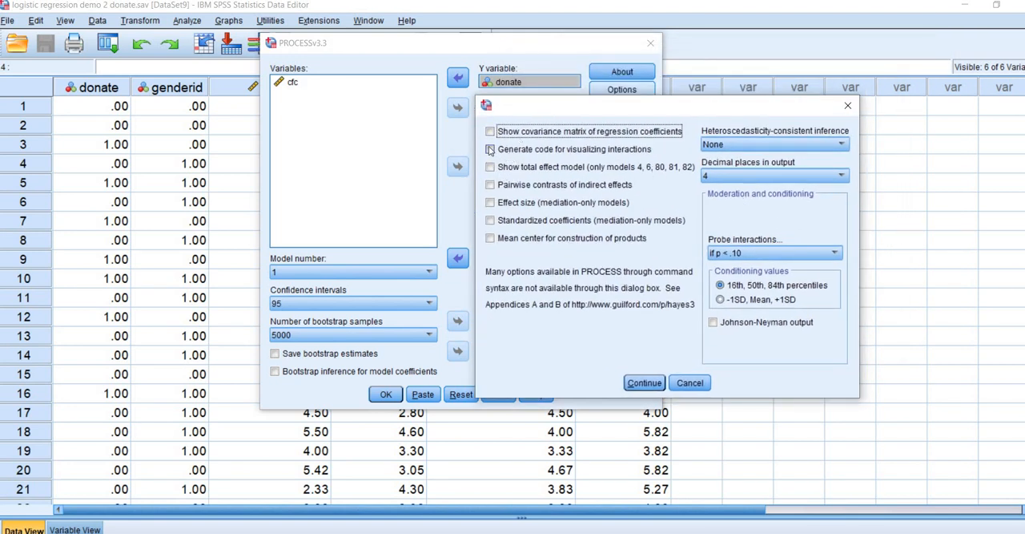
{"action": "left_click", "coordinate": [490, 149]}
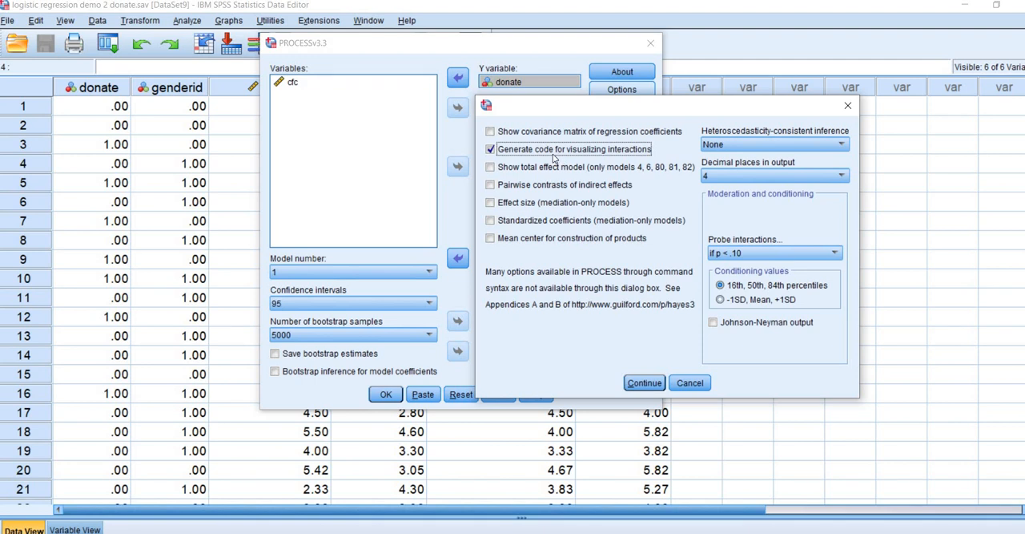
{"action": "mouse_move", "coordinate": [620, 155]}
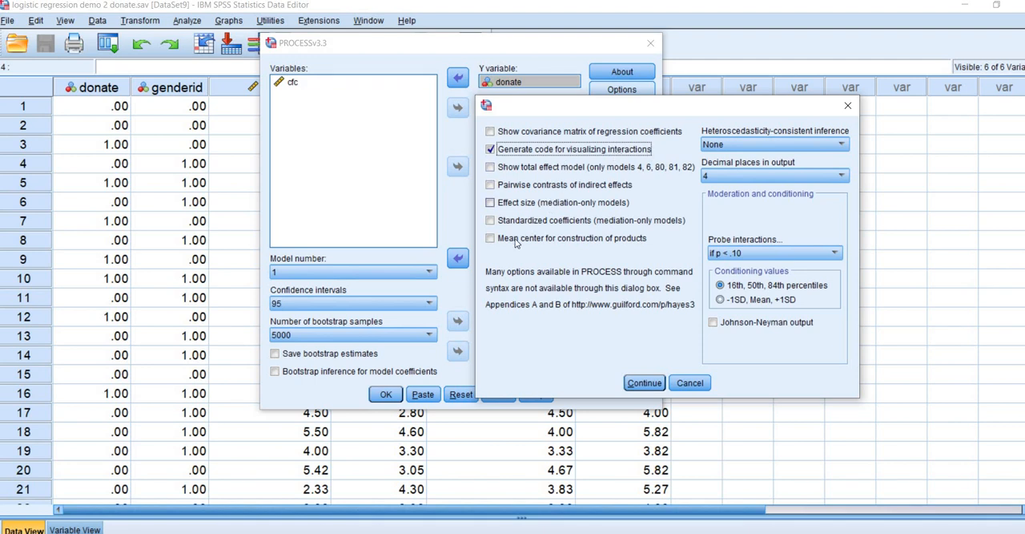
{"action": "left_click", "coordinate": [490, 238]}
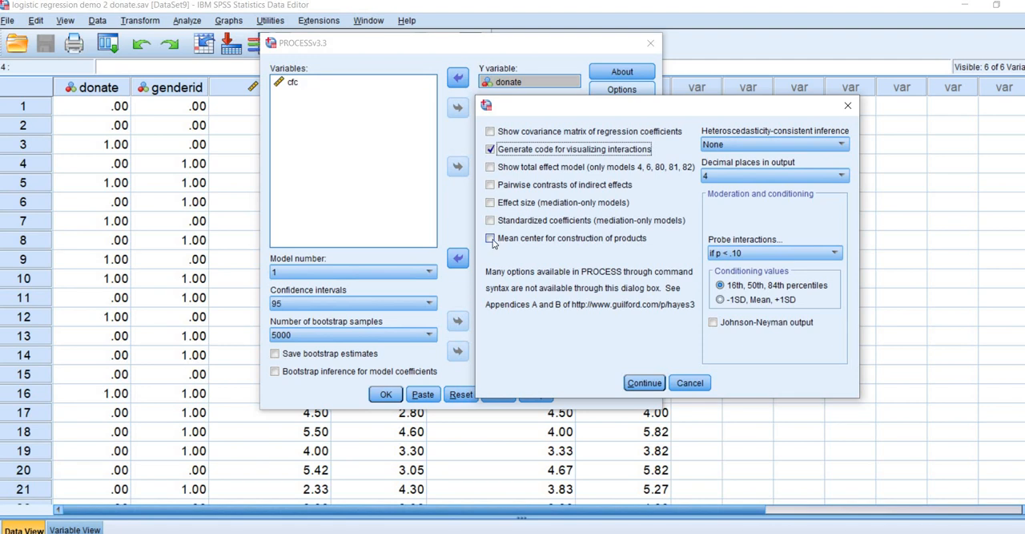
{"action": "left_click", "coordinate": [490, 238]}
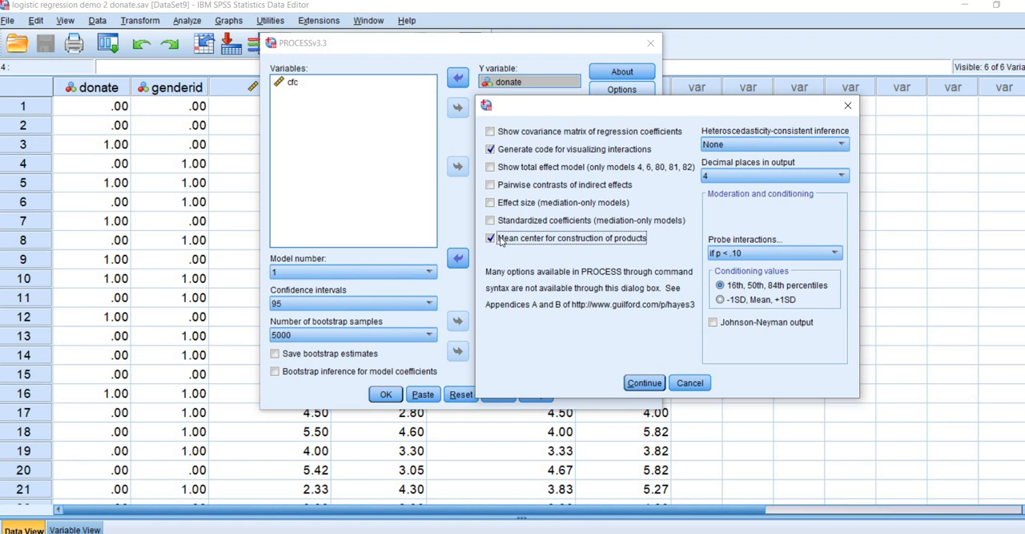
{"action": "left_click", "coordinate": [489, 238]}
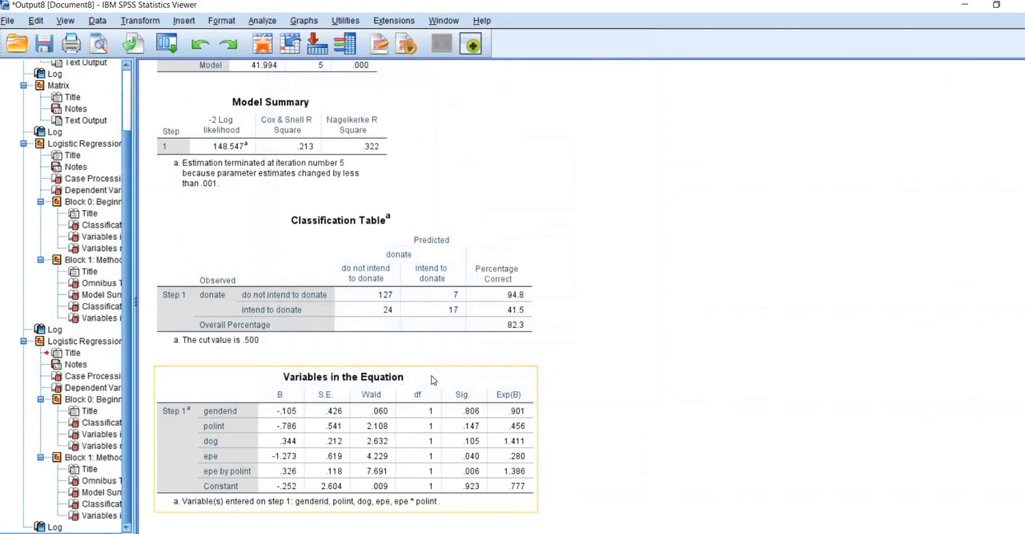
Step: Scroll to the donate model coefficients showing the polint-by-epe interaction (coeff .3261, p = .0056)
{"action": "left_click", "coordinate": [632, 336]}
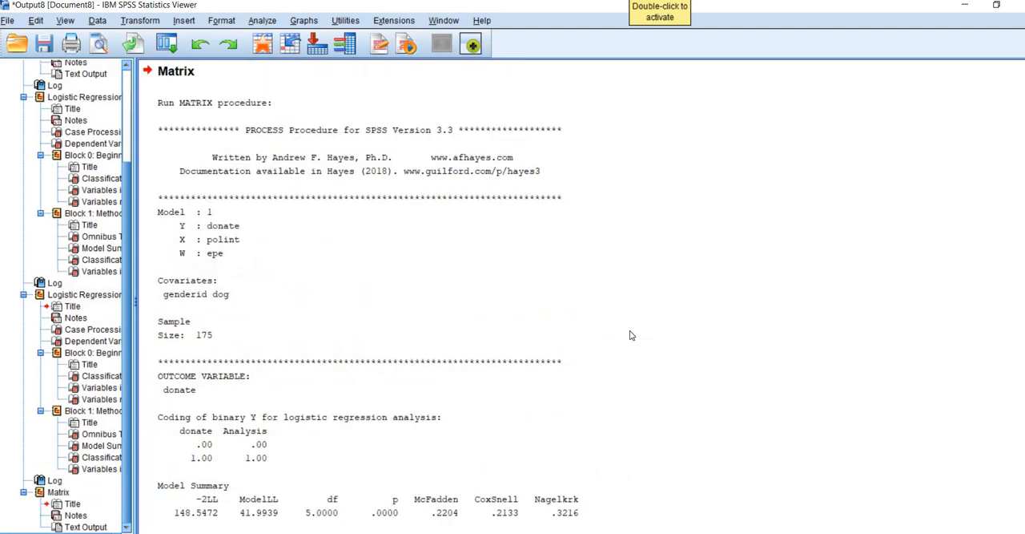
{"action": "scroll", "scroll_direction": "down", "scroll_amount": 3}
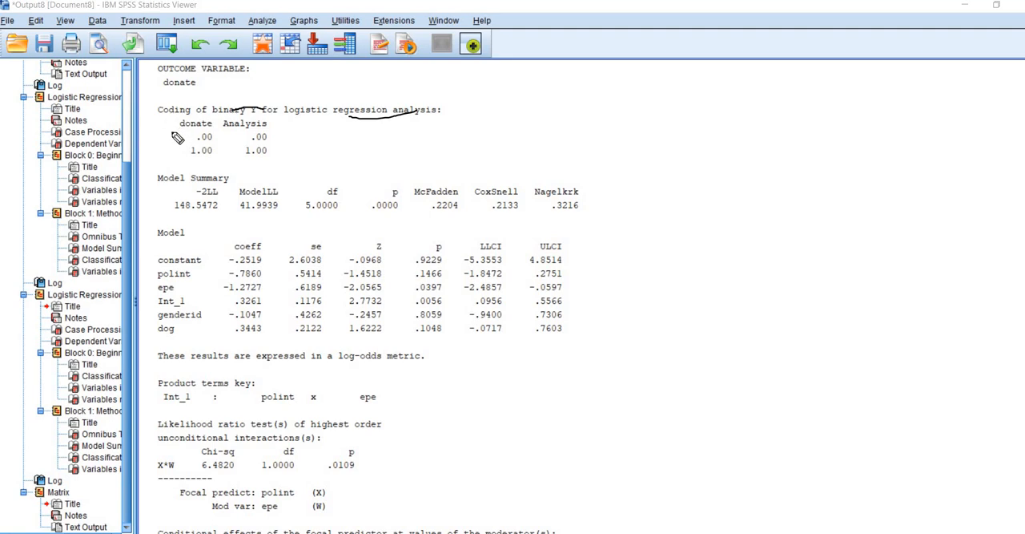
{"action": "mouse_move", "coordinate": [470, 182]}
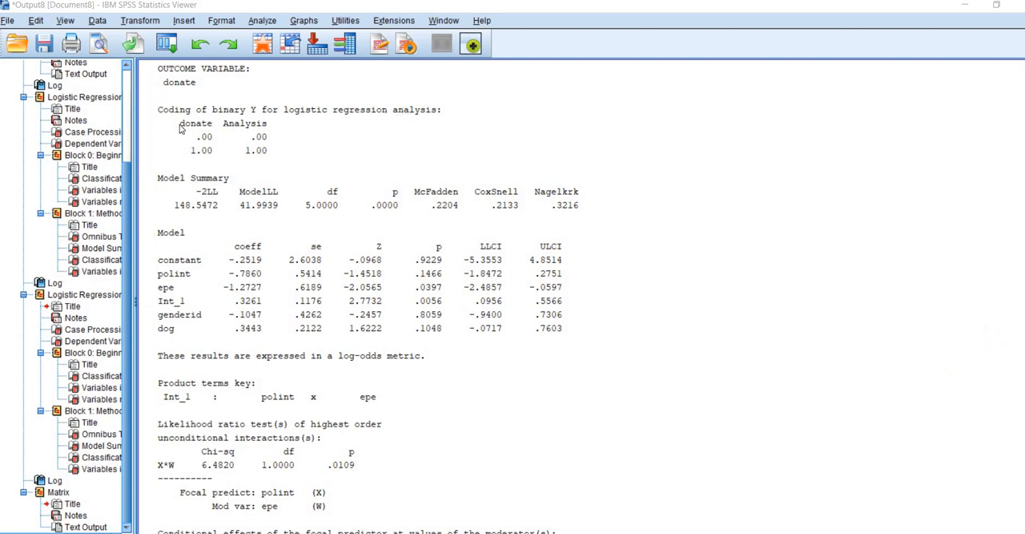
{"action": "mouse_move", "coordinate": [1012, 351]}
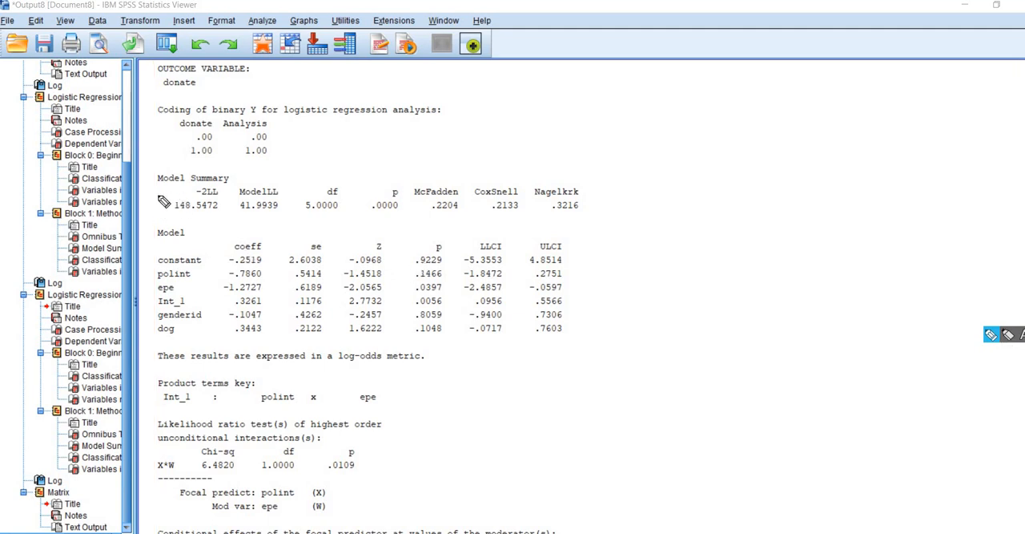
{"action": "mouse_move", "coordinate": [169, 190]}
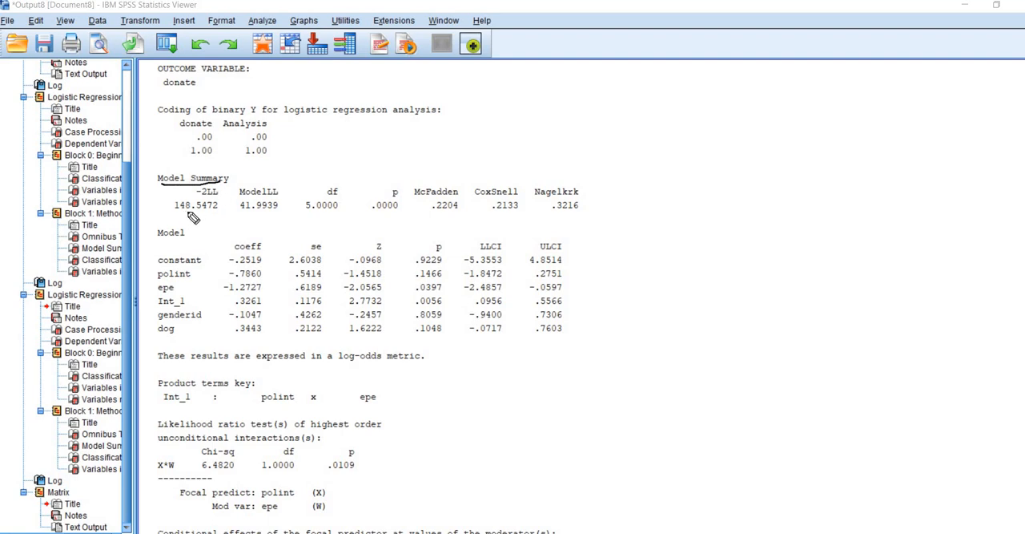
{"action": "mouse_move", "coordinate": [255, 221]}
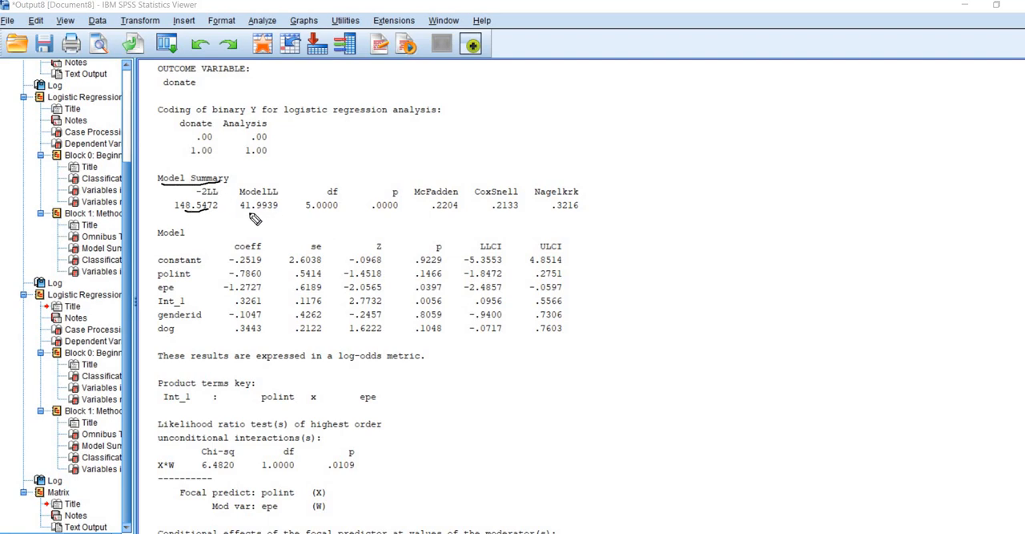
{"action": "mouse_move", "coordinate": [363, 226]}
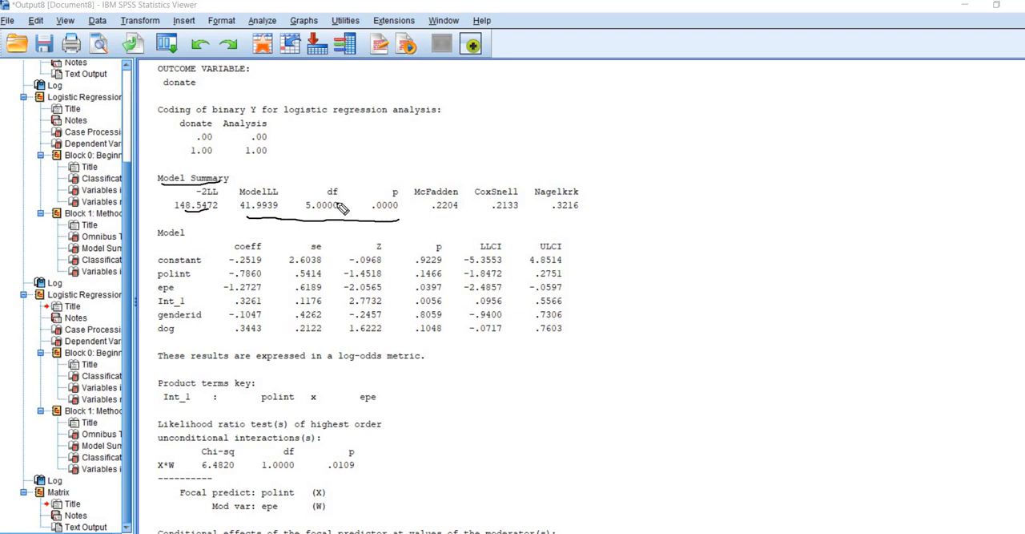
{"action": "mouse_move", "coordinate": [343, 177]}
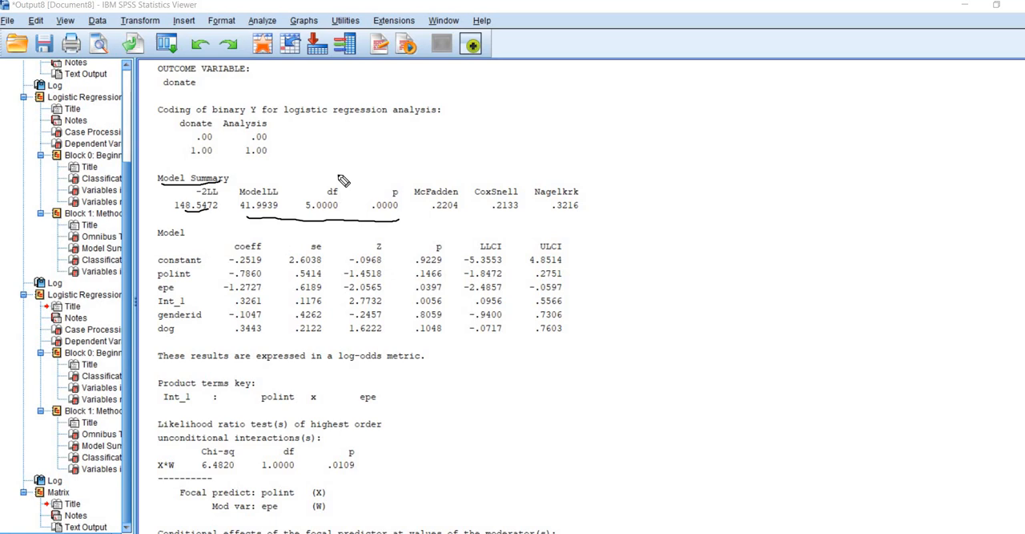
{"action": "mouse_move", "coordinate": [412, 218]}
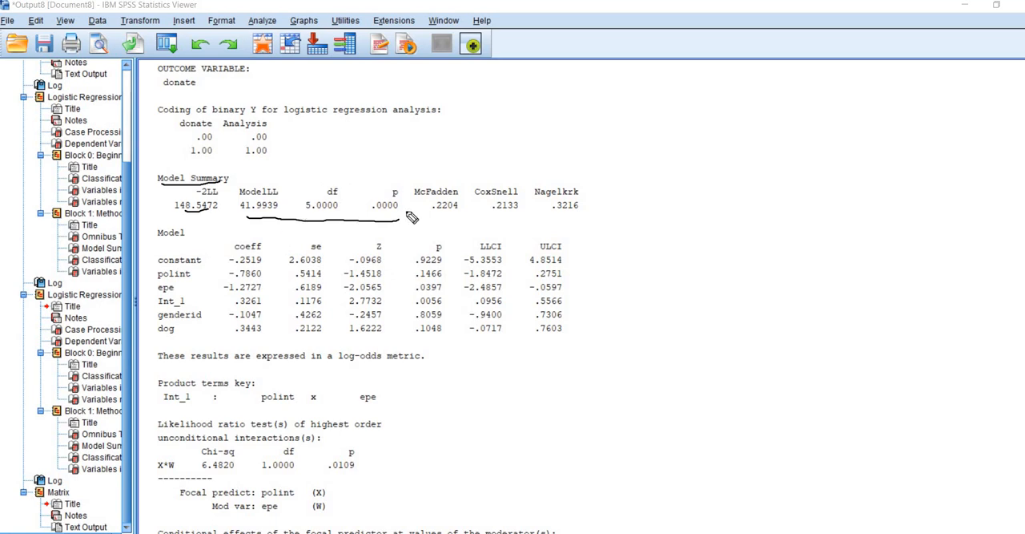
{"action": "mouse_move", "coordinate": [377, 204]}
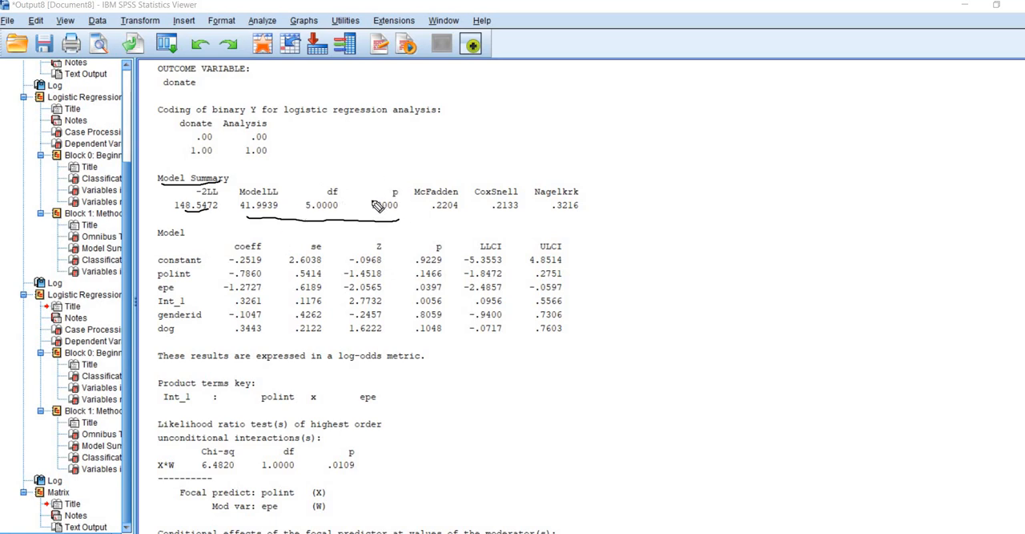
{"action": "mouse_move", "coordinate": [246, 251]}
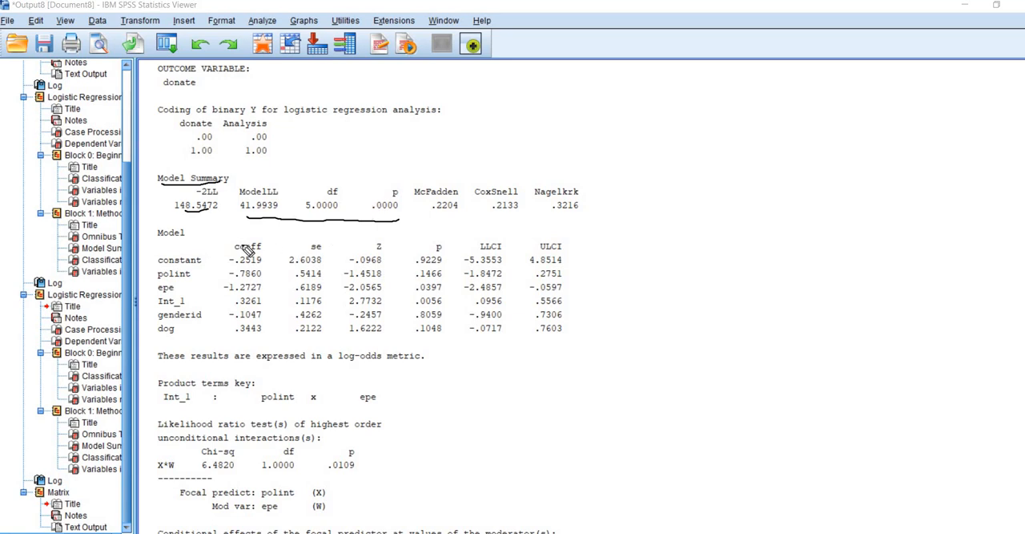
{"action": "mouse_move", "coordinate": [287, 236]}
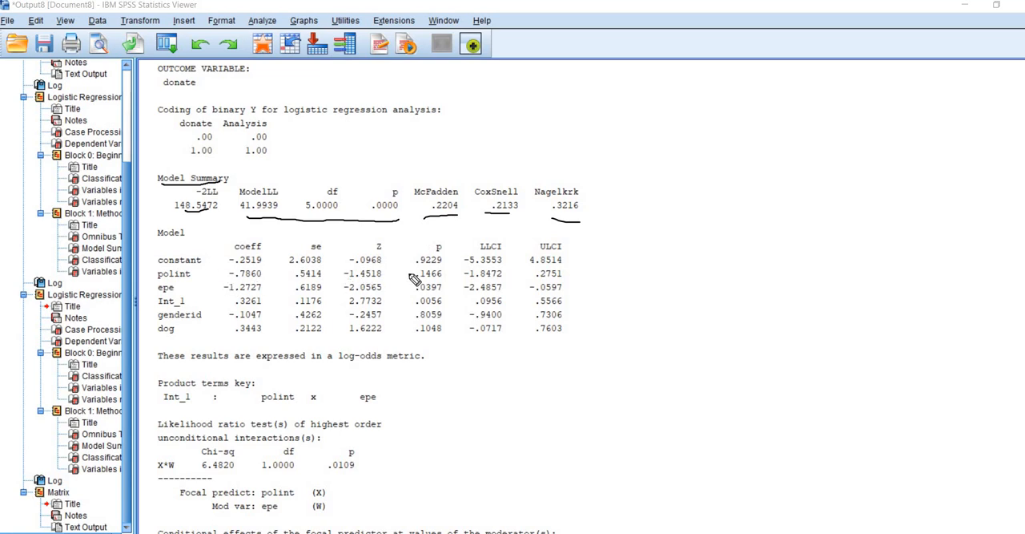
{"action": "mouse_move", "coordinate": [187, 251]}
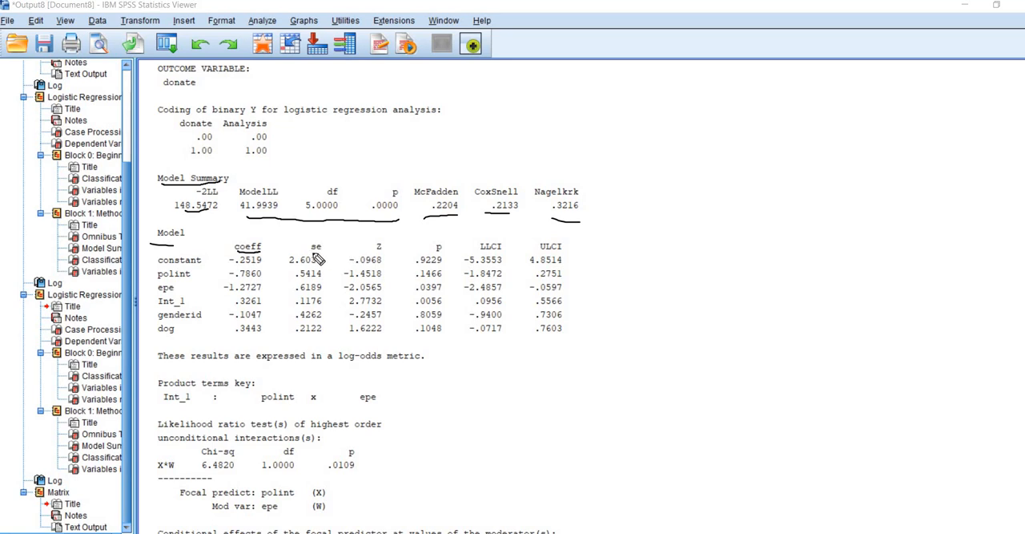
{"action": "mouse_move", "coordinate": [432, 256]}
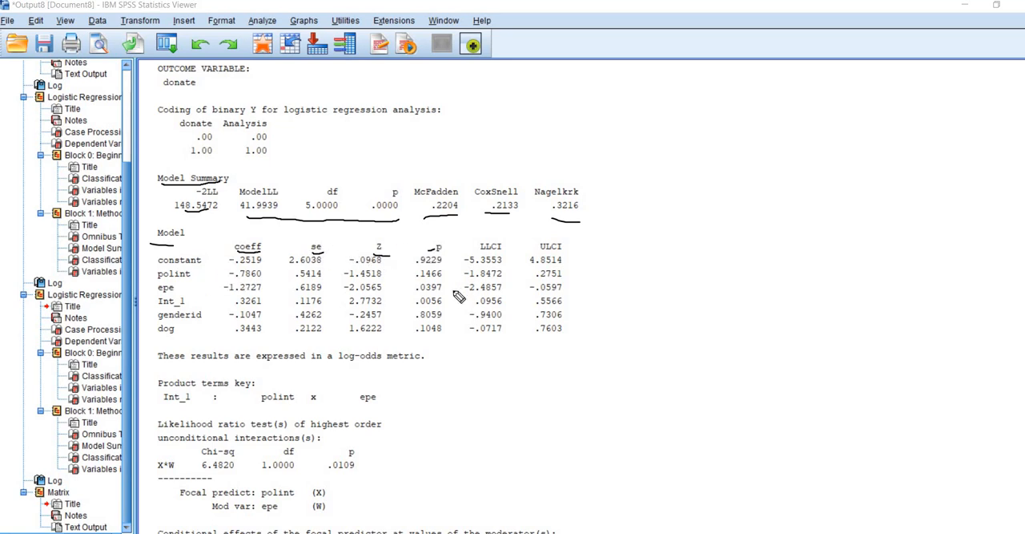
{"action": "mouse_move", "coordinate": [164, 307]}
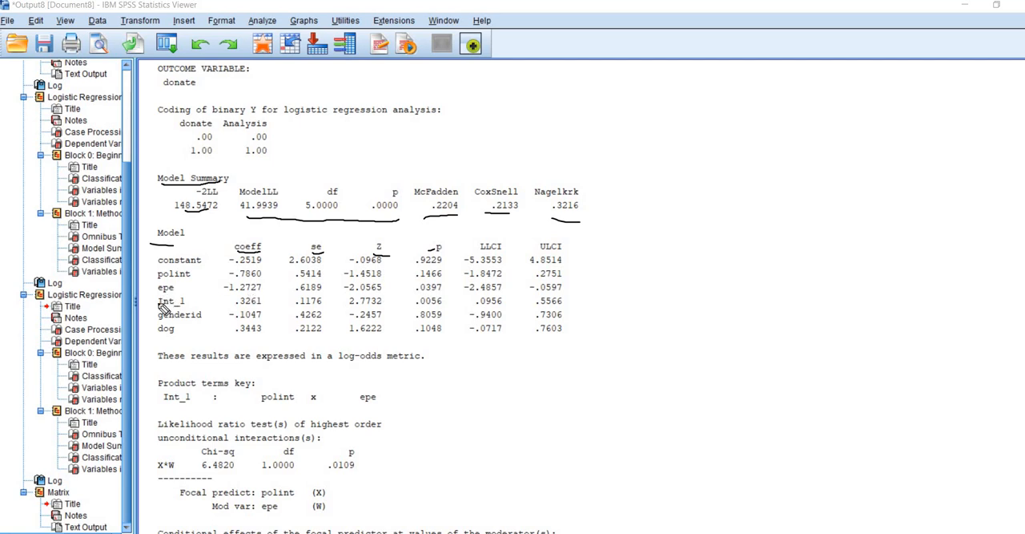
{"action": "mouse_move", "coordinate": [166, 313]}
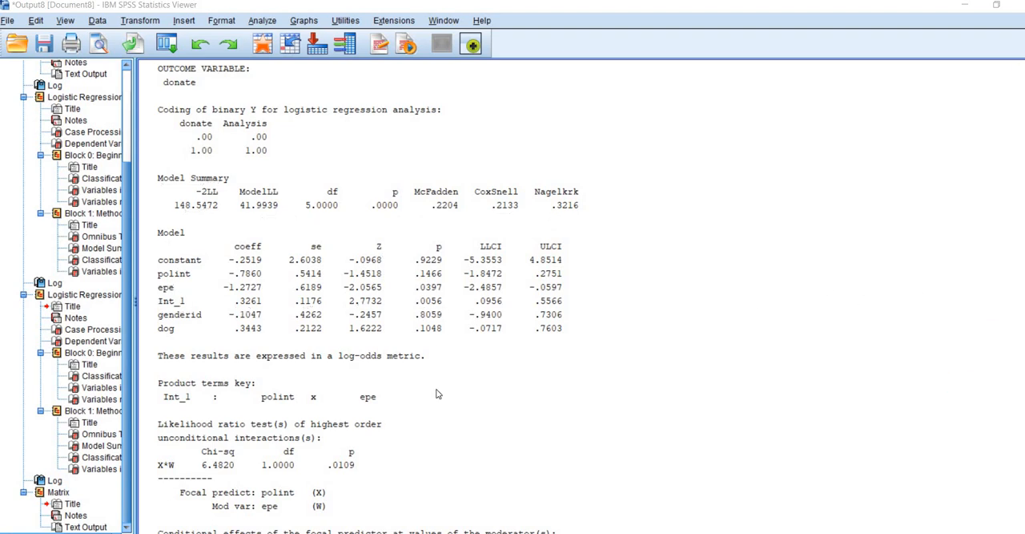
{"action": "scroll", "scroll_direction": "down", "scroll_amount": 3}
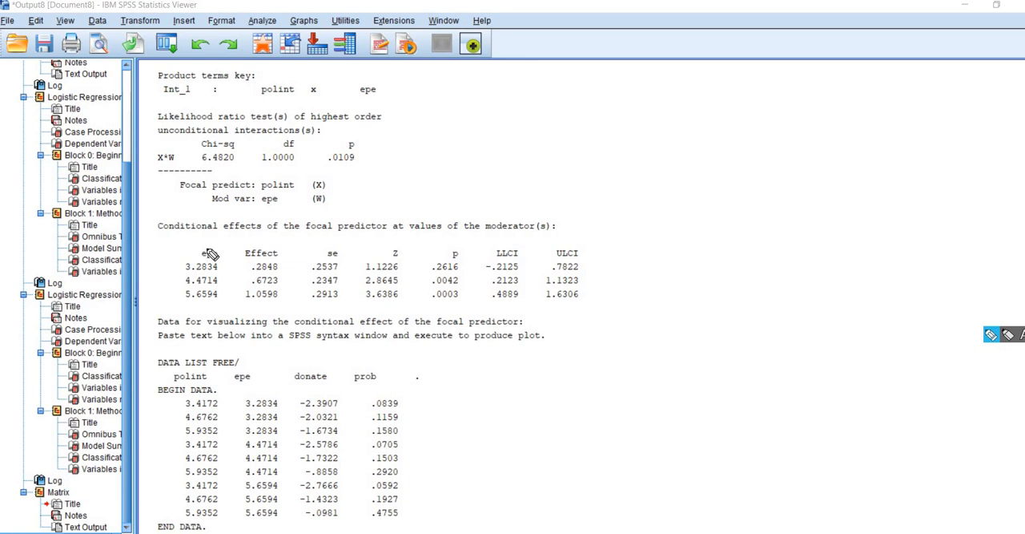
{"action": "mouse_move", "coordinate": [255, 265]}
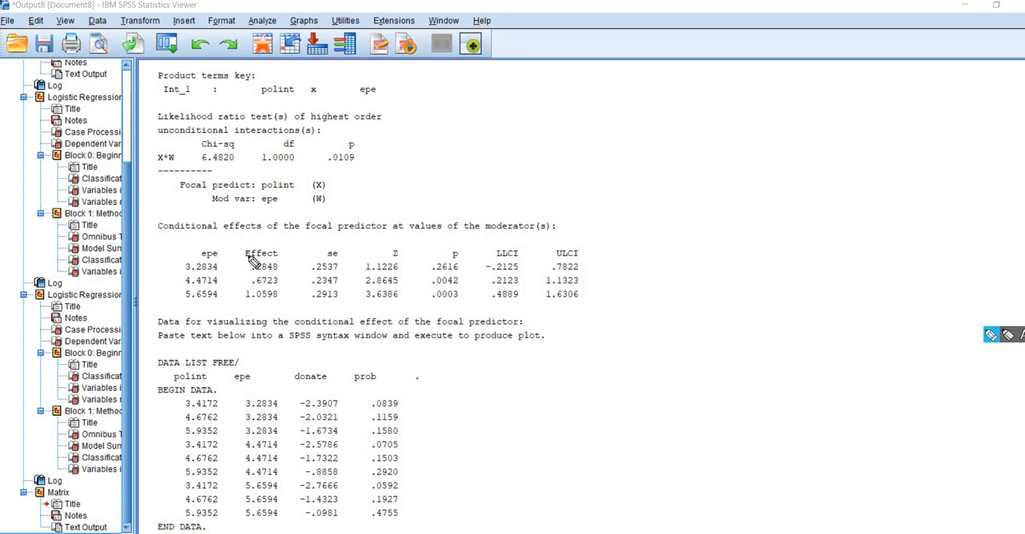
{"action": "mouse_move", "coordinate": [277, 277]}
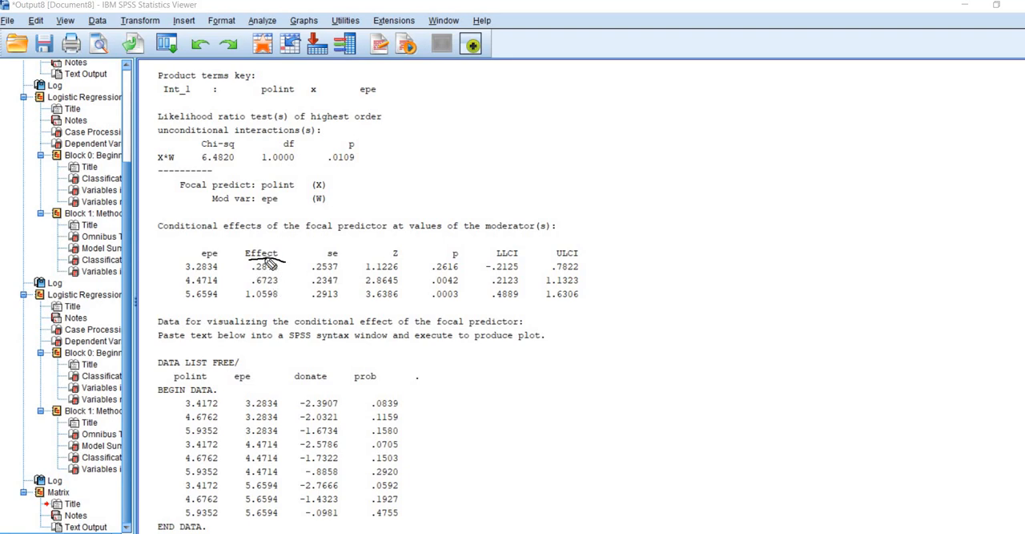
{"action": "mouse_move", "coordinate": [266, 277]}
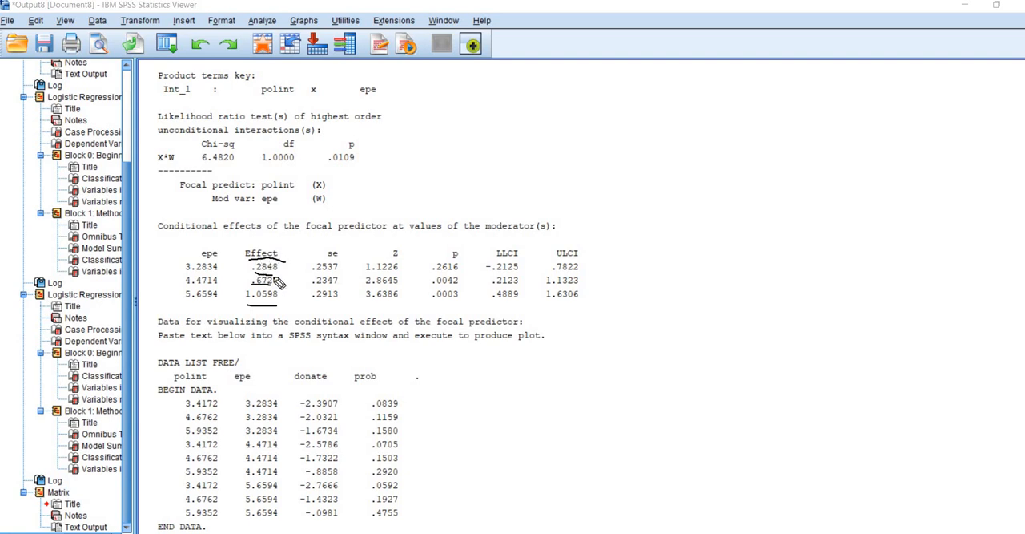
{"action": "mouse_move", "coordinate": [319, 281]}
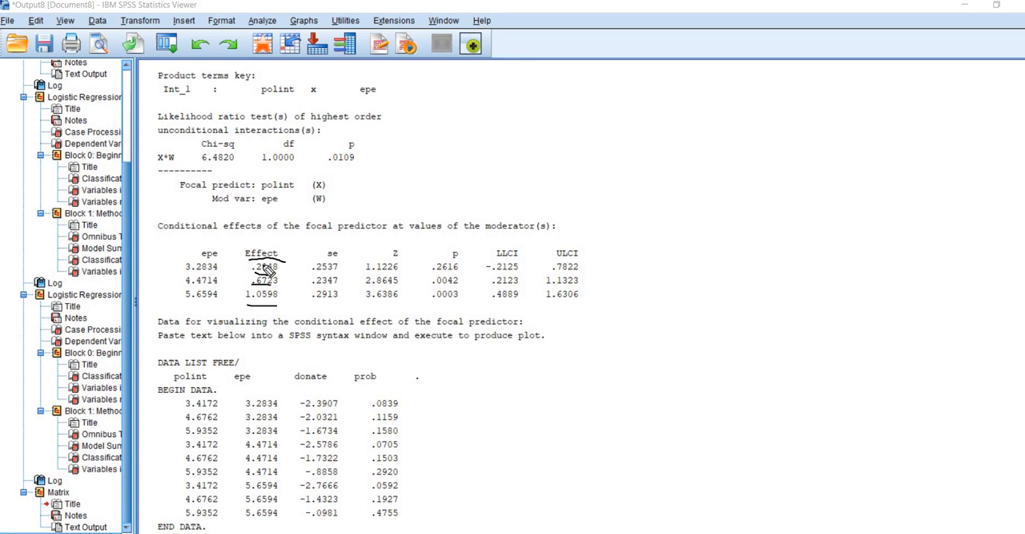
{"action": "mouse_move", "coordinate": [192, 274]}
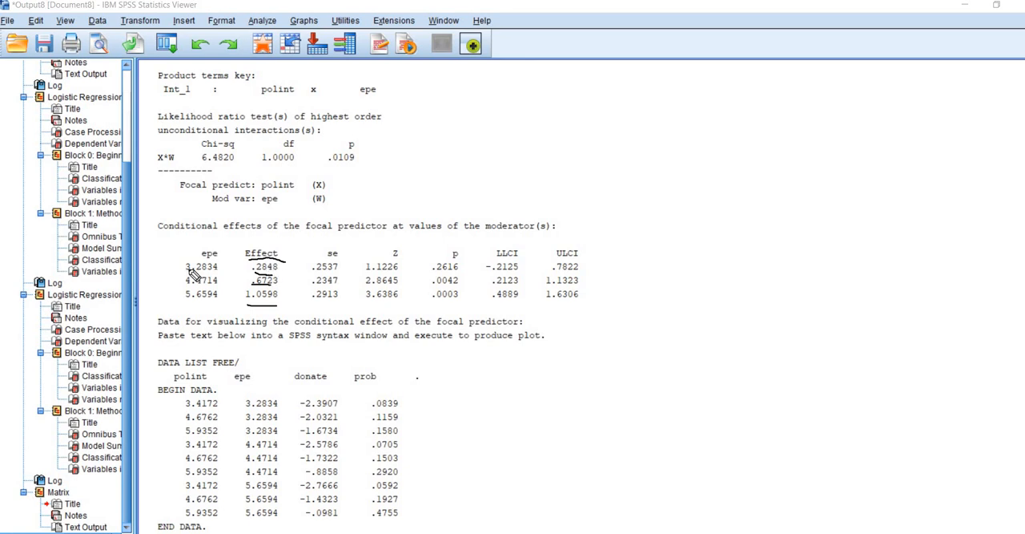
{"action": "mouse_move", "coordinate": [214, 279]}
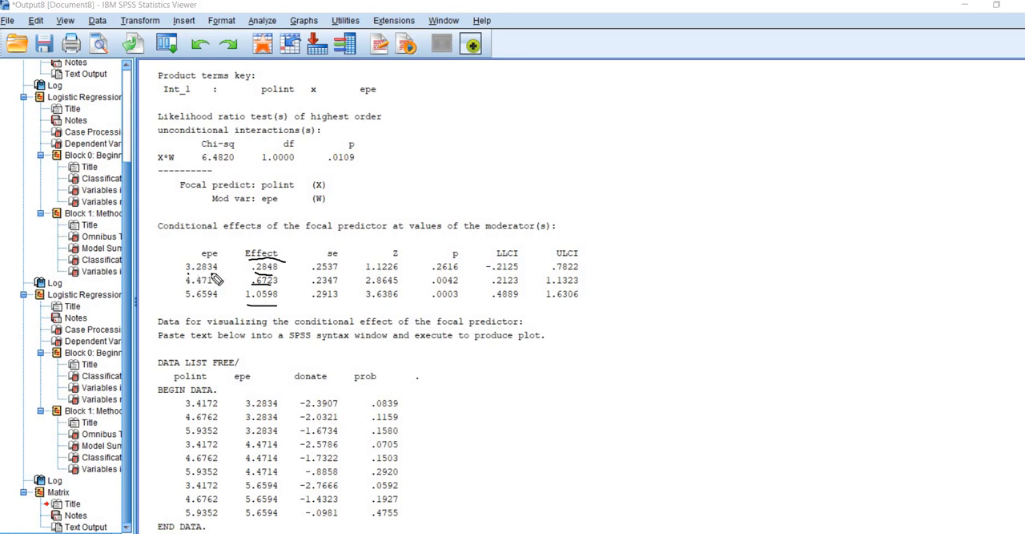
{"action": "mouse_move", "coordinate": [194, 305]}
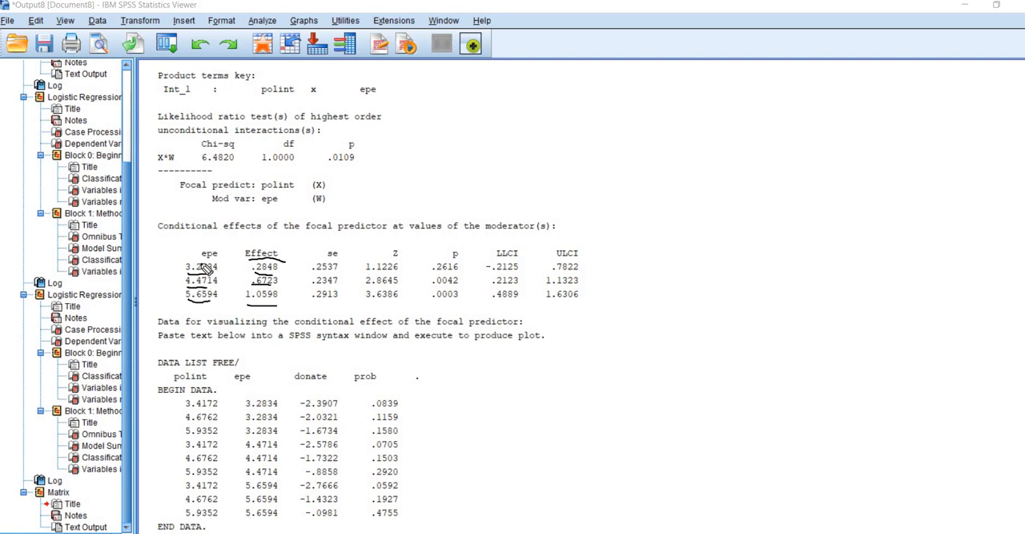
{"action": "mouse_move", "coordinate": [443, 290]}
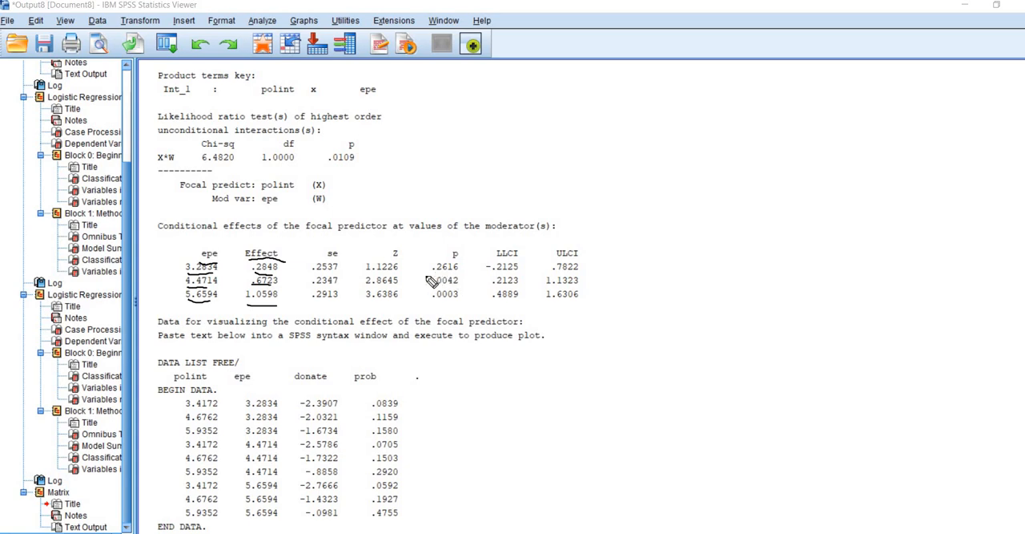
{"action": "mouse_move", "coordinate": [449, 309]}
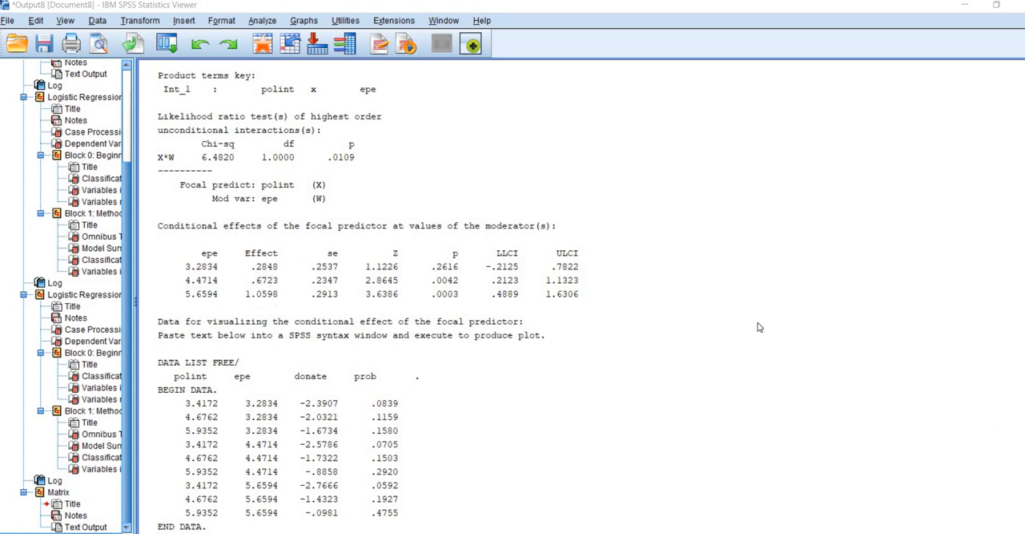
{"action": "scroll", "scroll_direction": "down", "scroll_amount": 3}
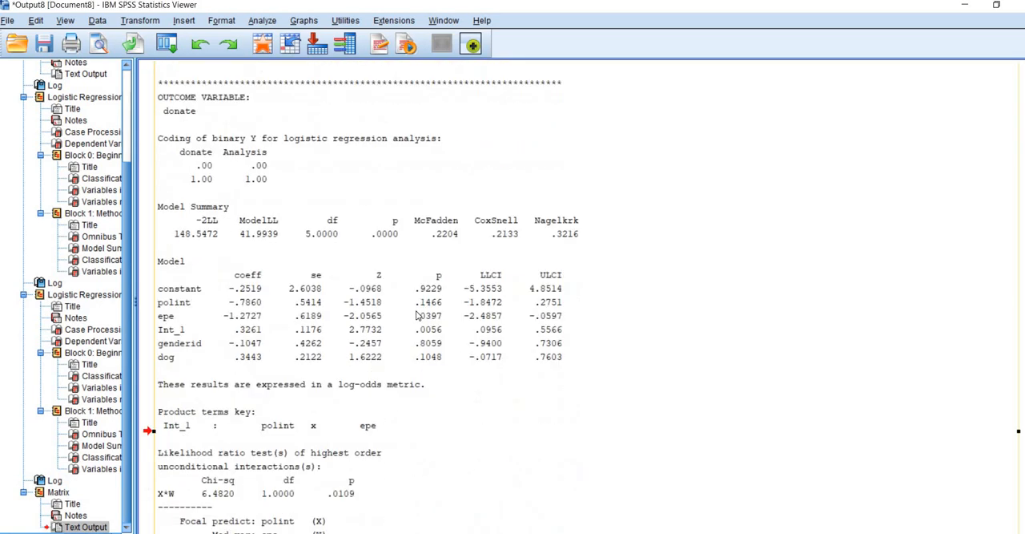
{"action": "scroll", "scroll_direction": "down", "scroll_amount": 3}
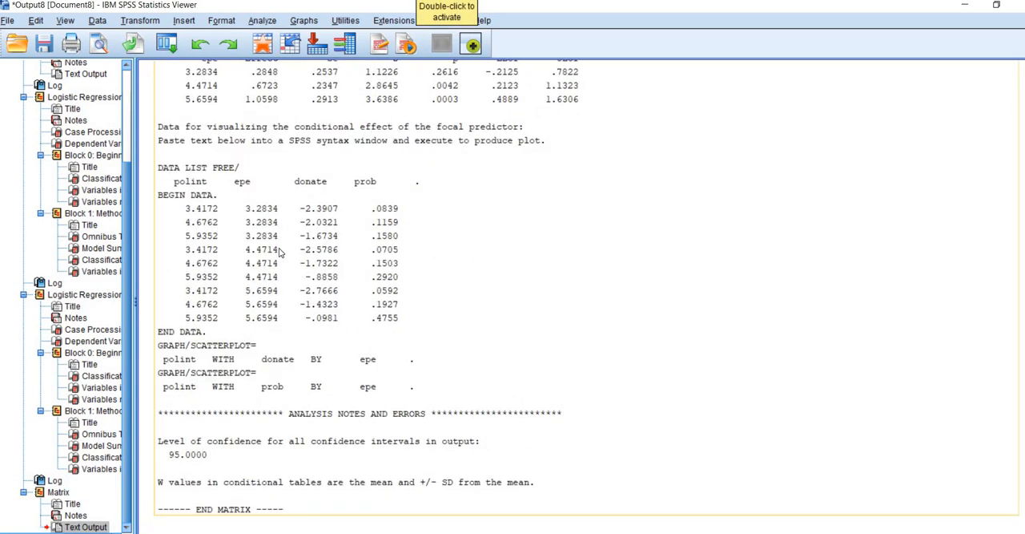
{"action": "mouse_move", "coordinate": [344, 280]}
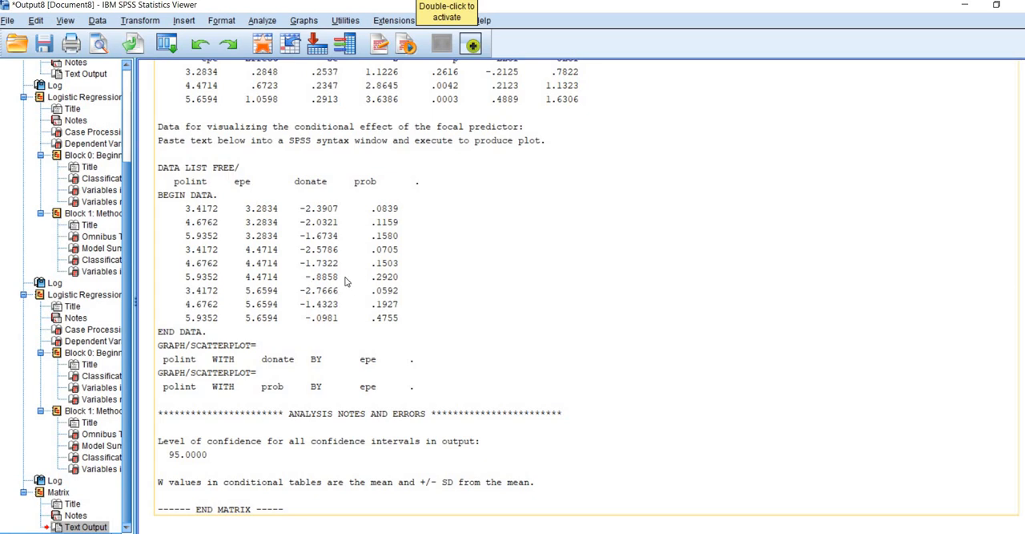
{"action": "mouse_move", "coordinate": [387, 278]}
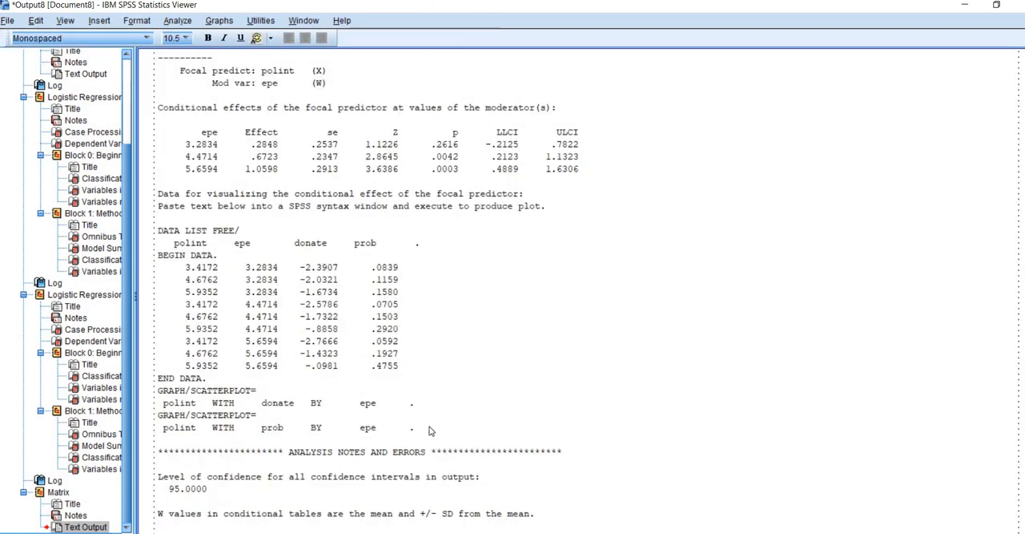
{"action": "left_click_drag", "start_coordinate": [164, 254], "coordinate": [412, 429]}
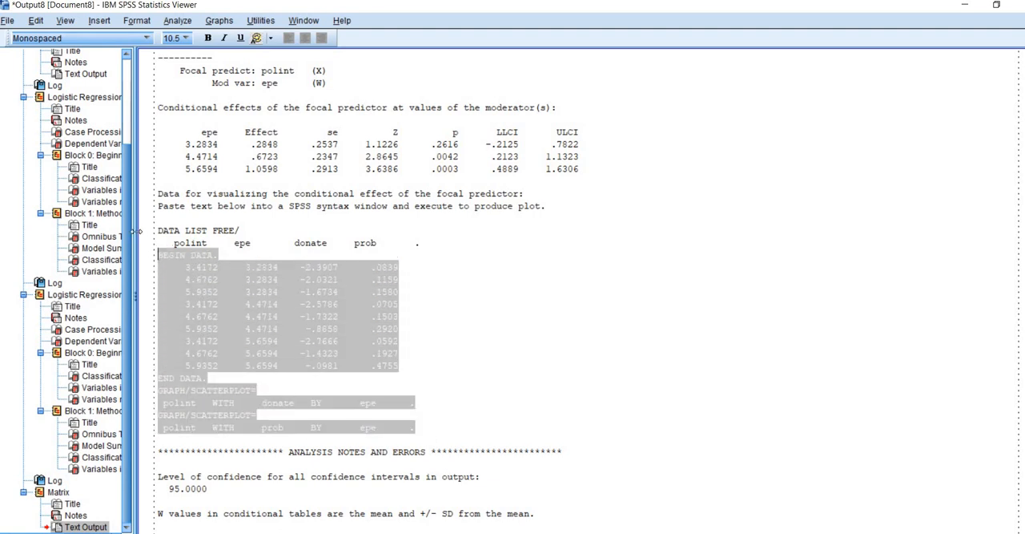
{"action": "right_click", "coordinate": [232, 273]}
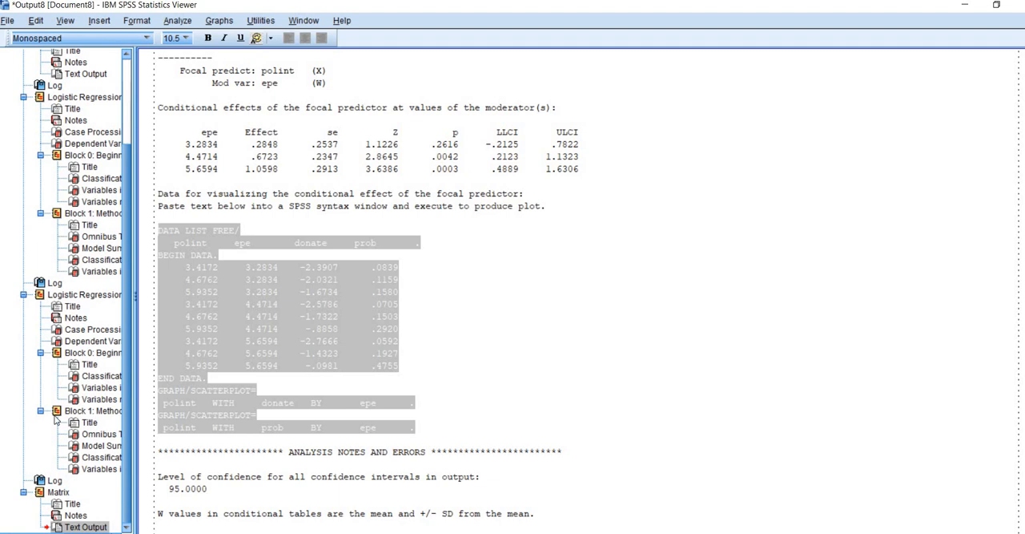
{"action": "mouse_move", "coordinate": [9, 24]}
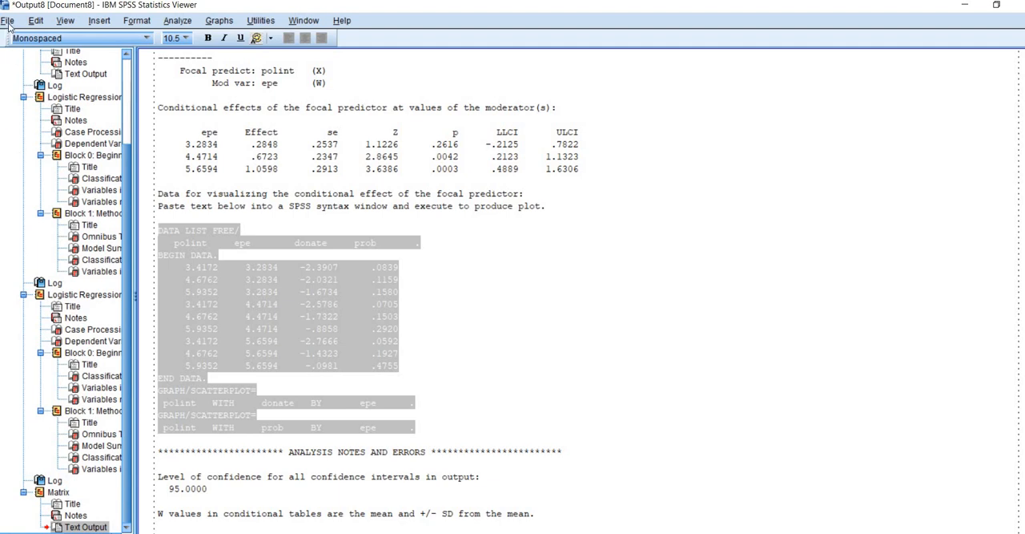
{"action": "left_click", "coordinate": [7, 20]}
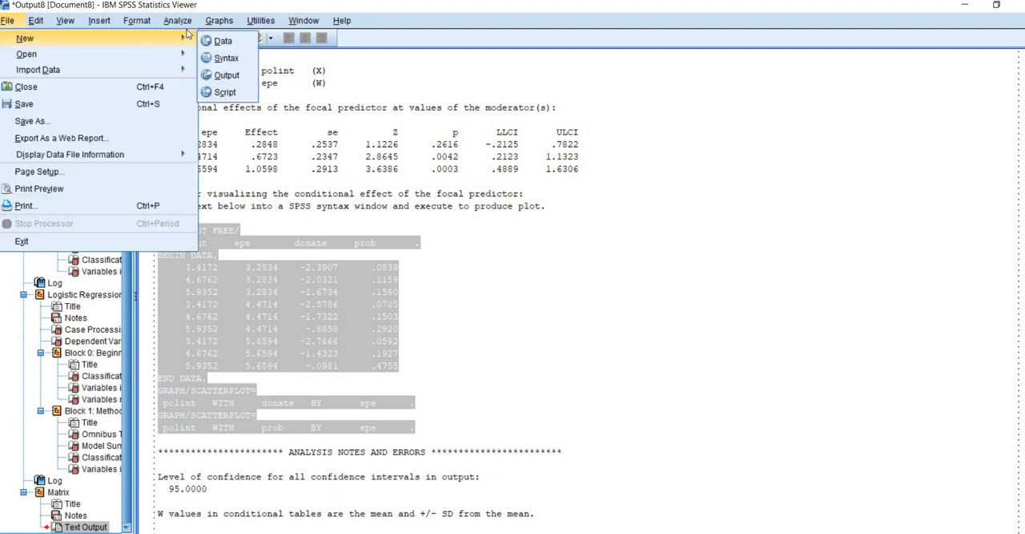
{"action": "mouse_move", "coordinate": [227, 58]}
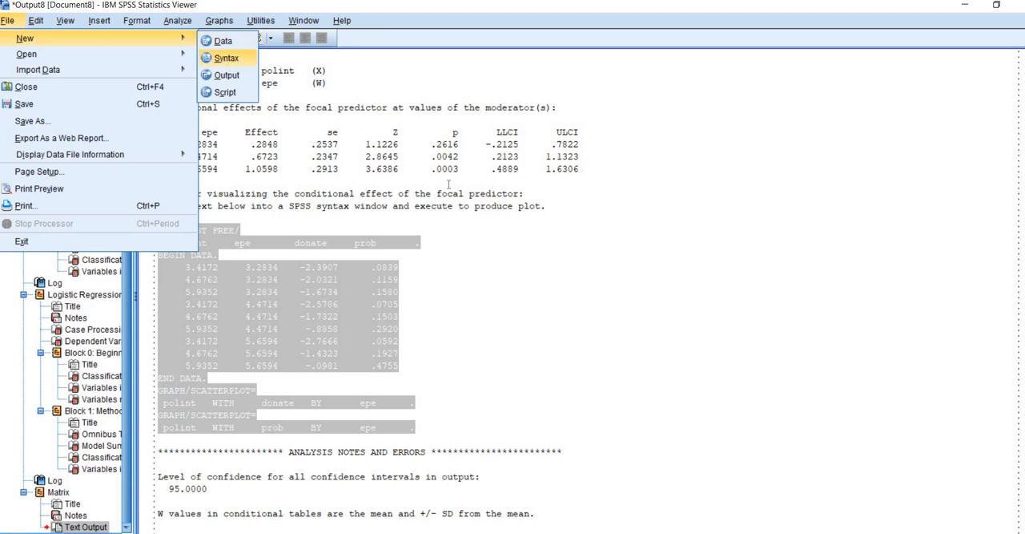
{"action": "left_click", "coordinate": [226, 57]}
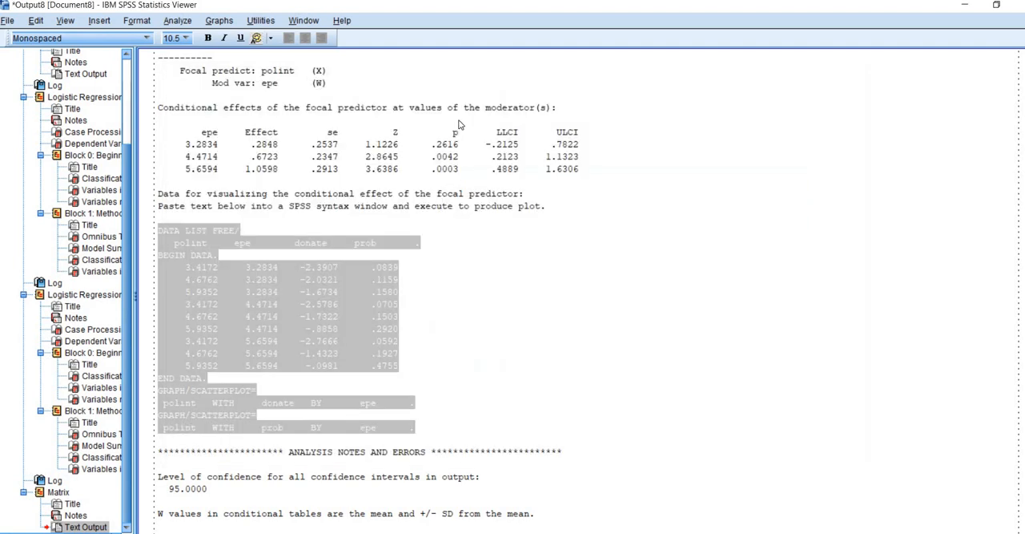
Step: Scroll past the syntax to the donate and prob scatterplots against polint, grouped by epe
{"action": "scroll", "scroll_direction": "down", "scroll_amount": 3}
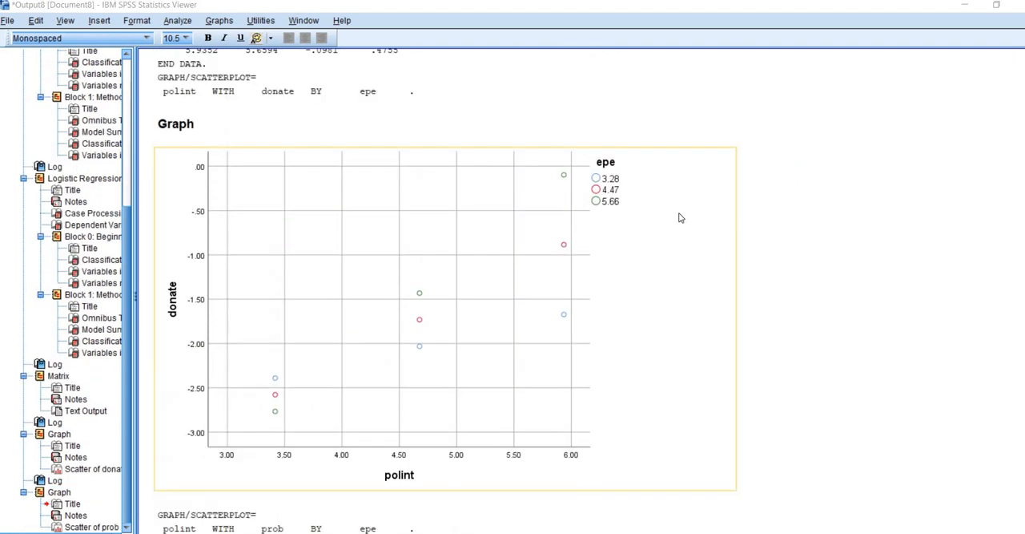
{"action": "scroll", "scroll_direction": "down", "scroll_amount": 3}
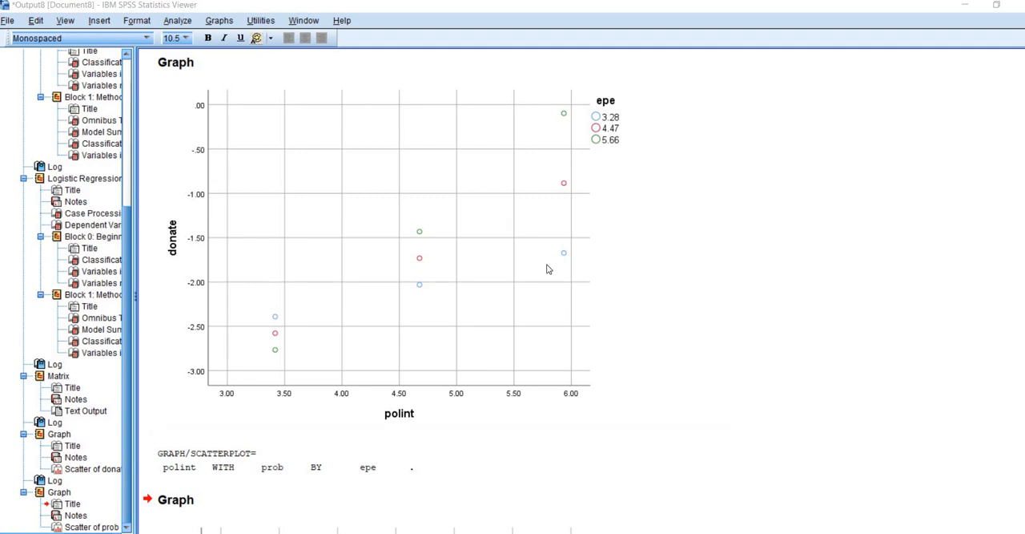
{"action": "scroll", "scroll_direction": "down", "scroll_amount": 3}
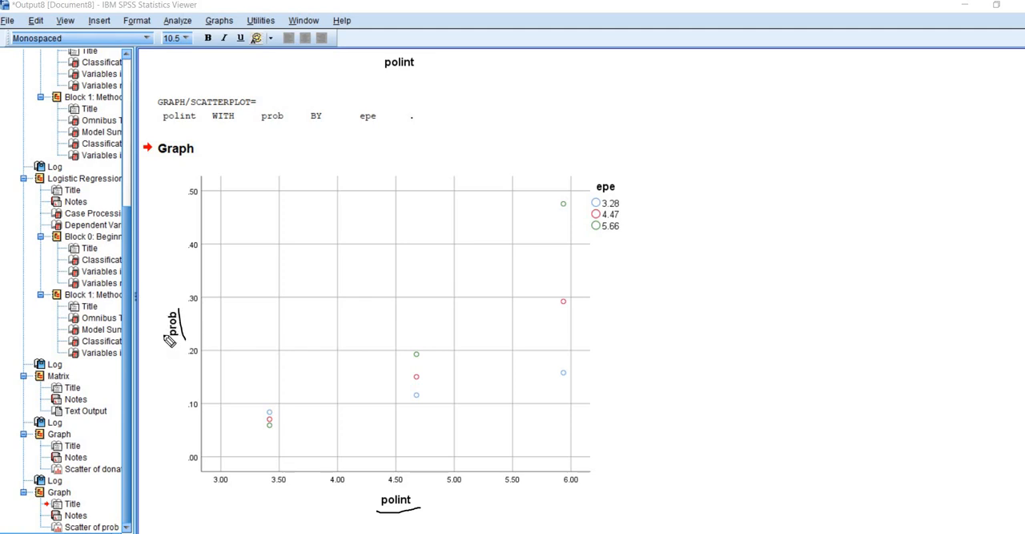
{"action": "mouse_move", "coordinate": [170, 355]}
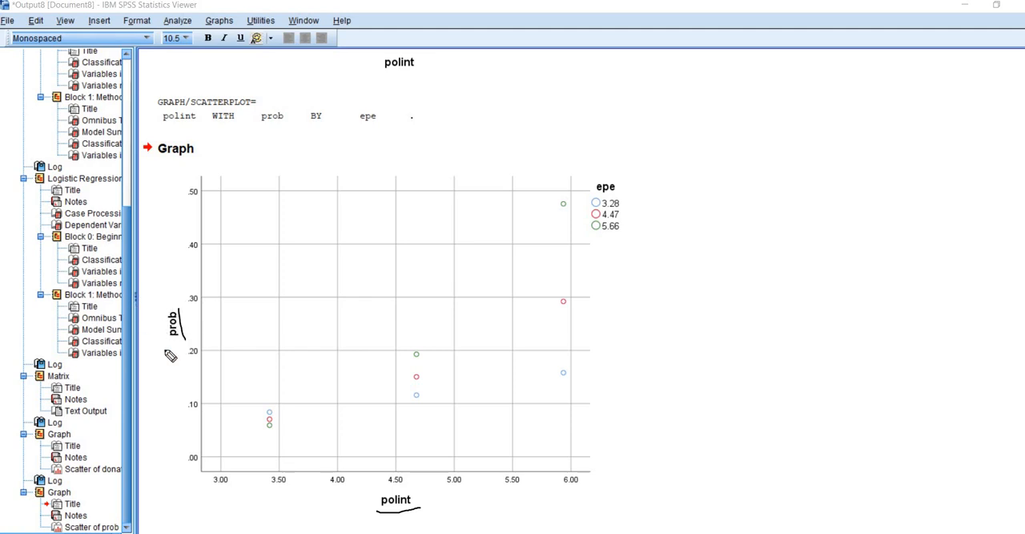
{"action": "mouse_move", "coordinate": [254, 371]}
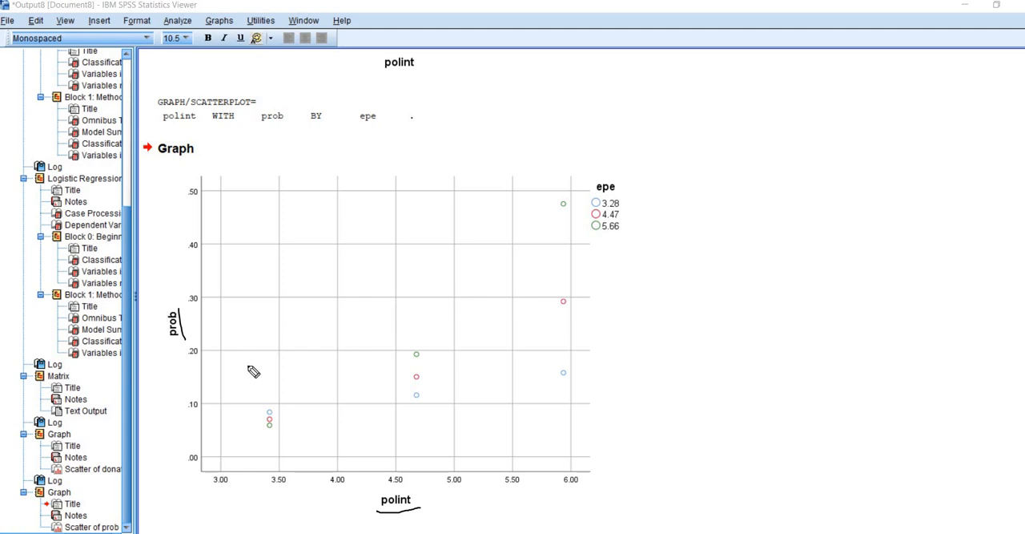
{"action": "mouse_move", "coordinate": [343, 387]}
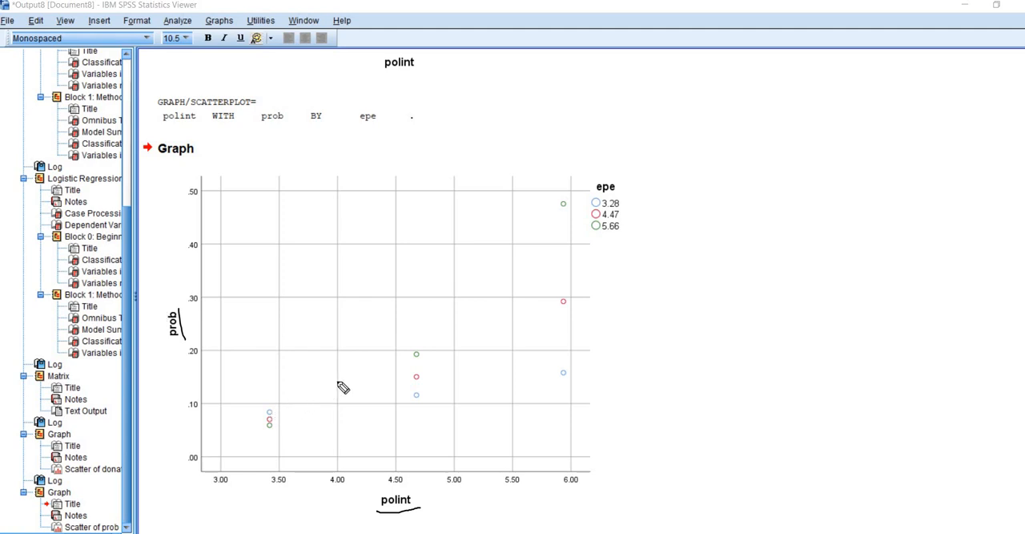
{"action": "left_click_drag", "start_coordinate": [272, 412], "coordinate": [431, 343]}
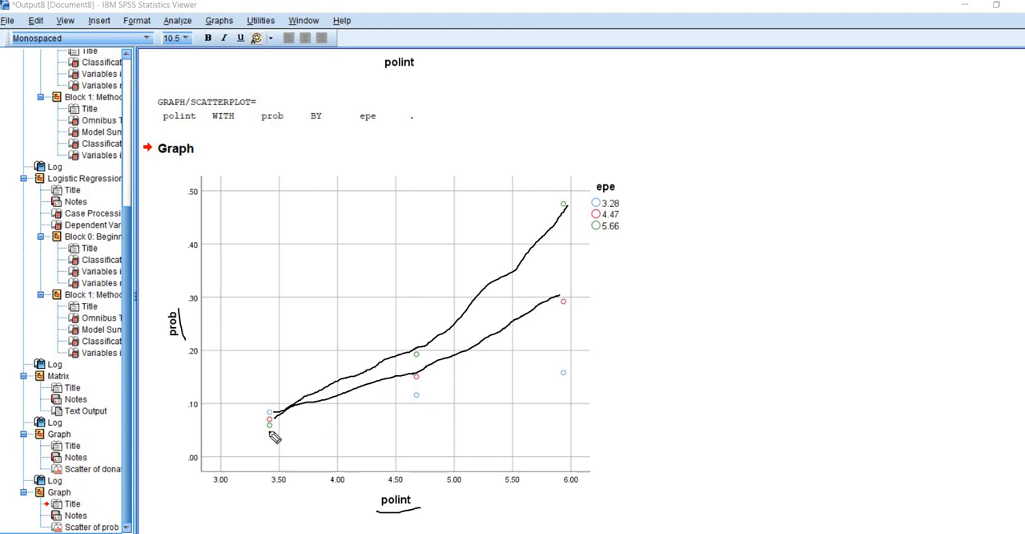
{"action": "mouse_move", "coordinate": [276, 422]}
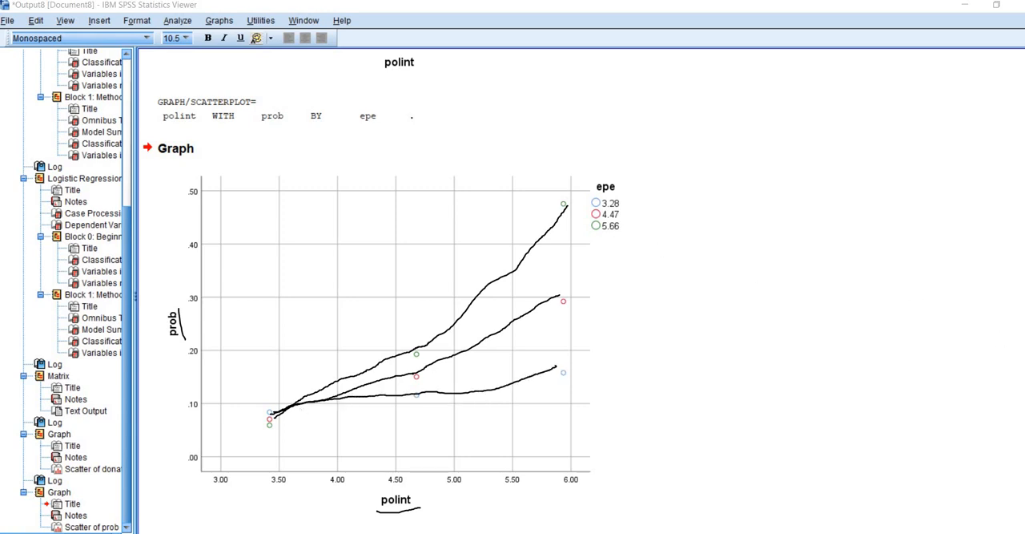
{"action": "mouse_move", "coordinate": [644, 345]}
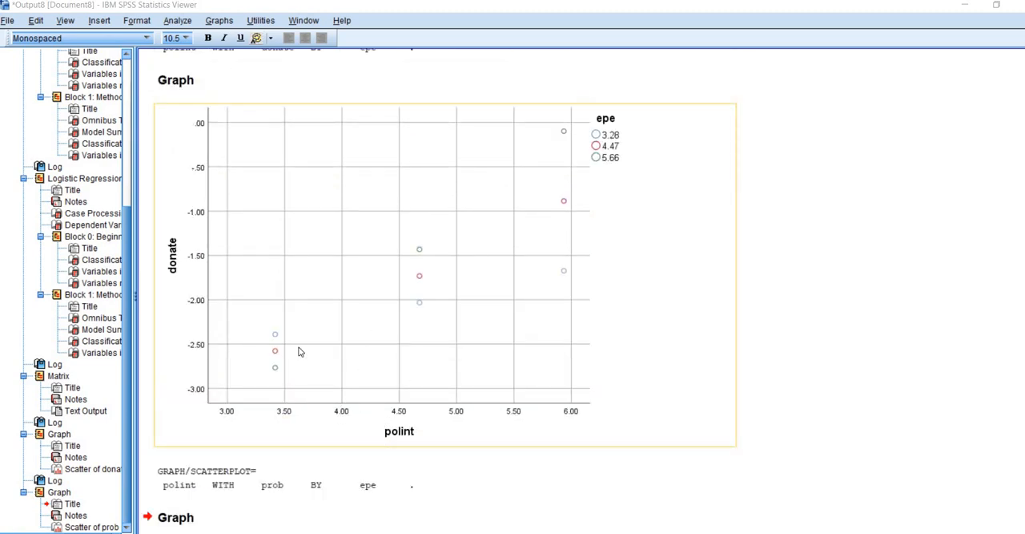
{"action": "mouse_move", "coordinate": [186, 216]}
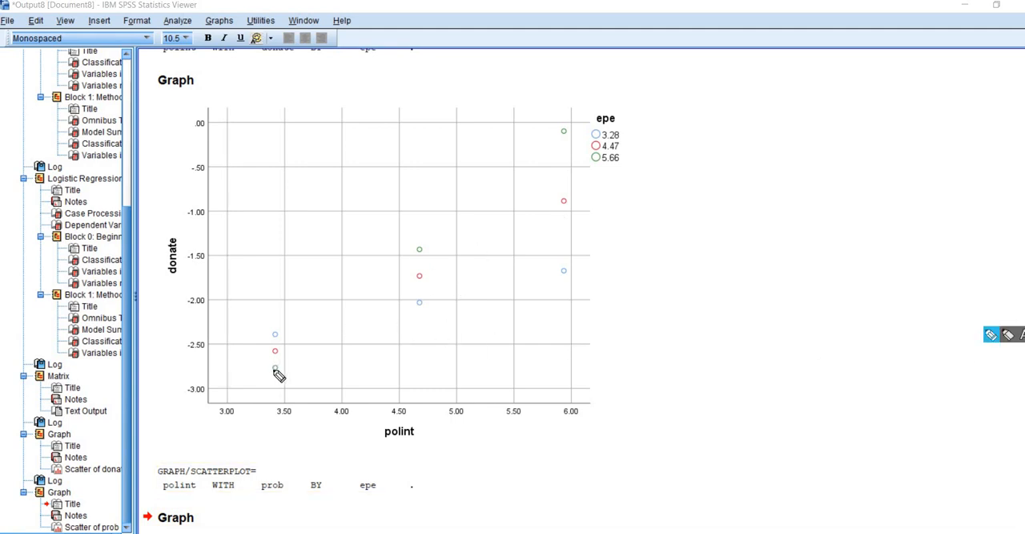
{"action": "left_click_drag", "start_coordinate": [275, 369], "coordinate": [361, 293]}
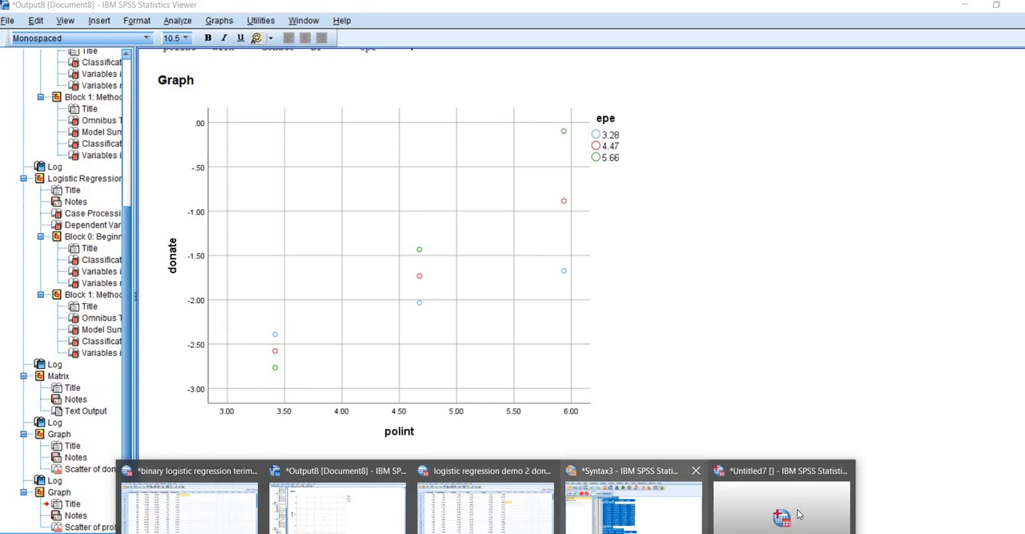
Step: Switch to the dataset holding polint, epe, donate and prob and inspect the epe values
{"action": "left_click", "coordinate": [781, 500]}
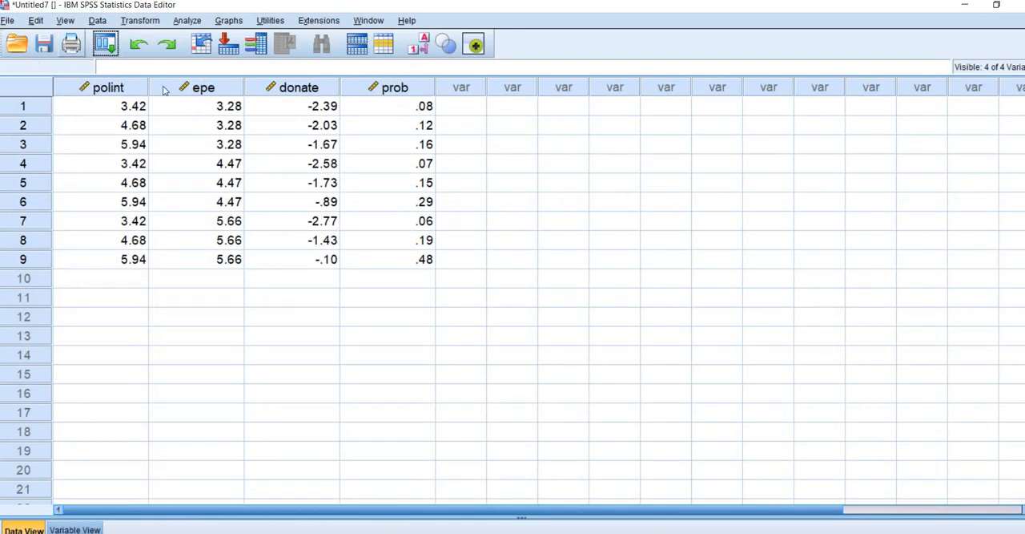
{"action": "mouse_move", "coordinate": [174, 189]}
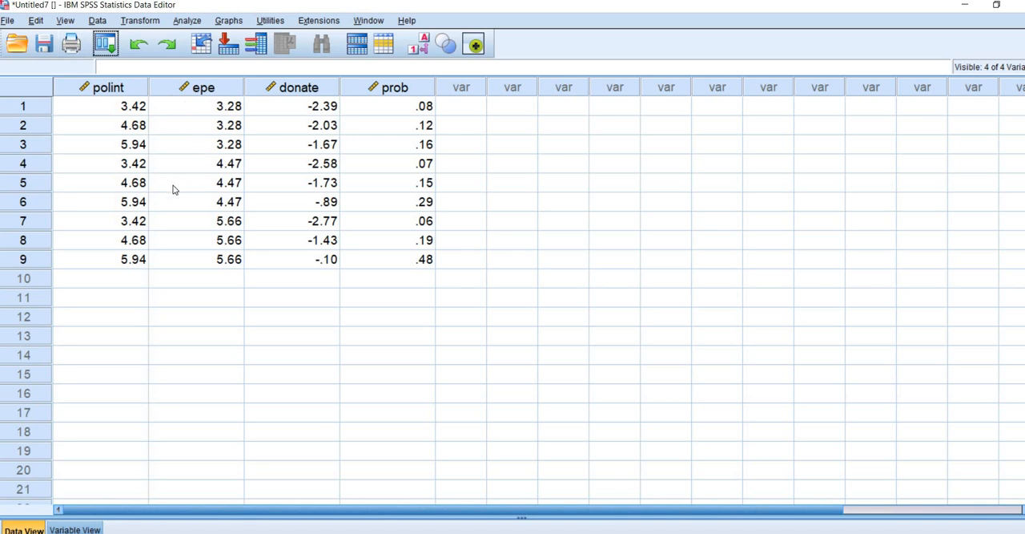
{"action": "mouse_move", "coordinate": [158, 145]}
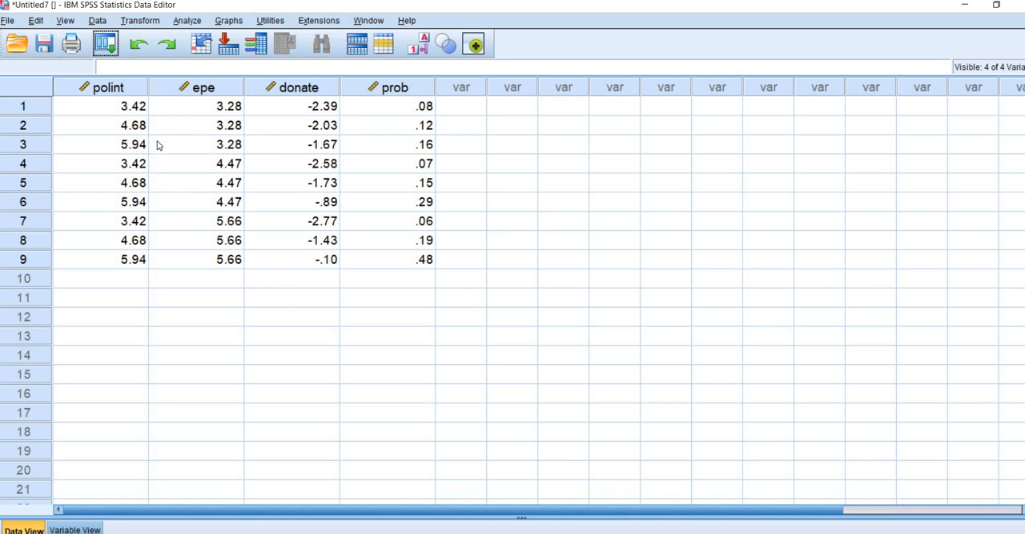
{"action": "mouse_move", "coordinate": [108, 91]}
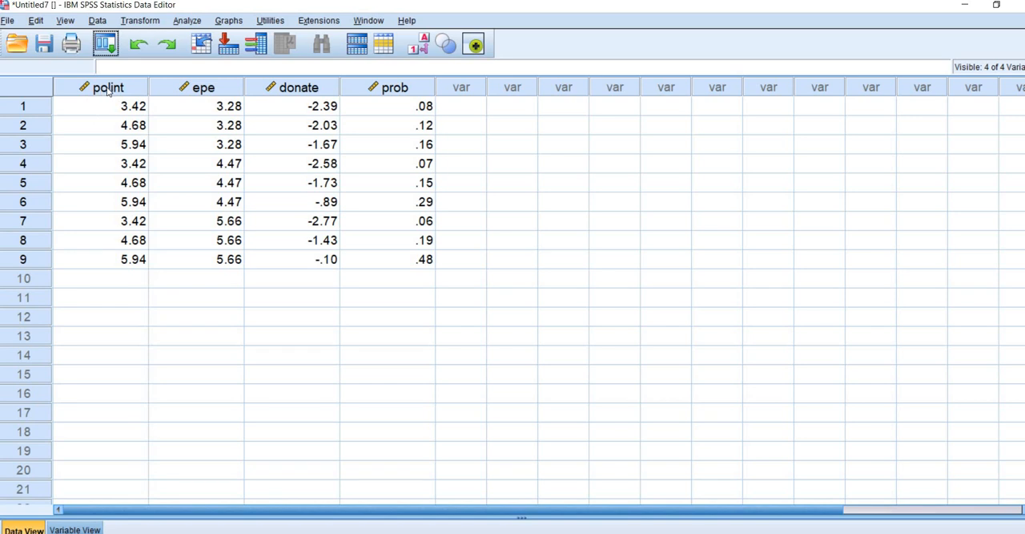
{"action": "left_click", "coordinate": [203, 87]}
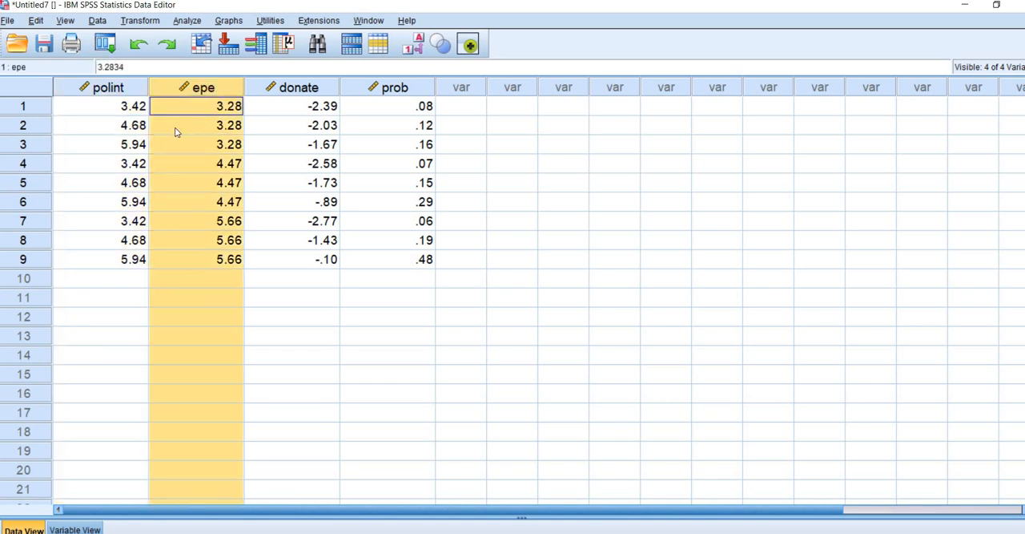
{"action": "left_click", "coordinate": [196, 125]}
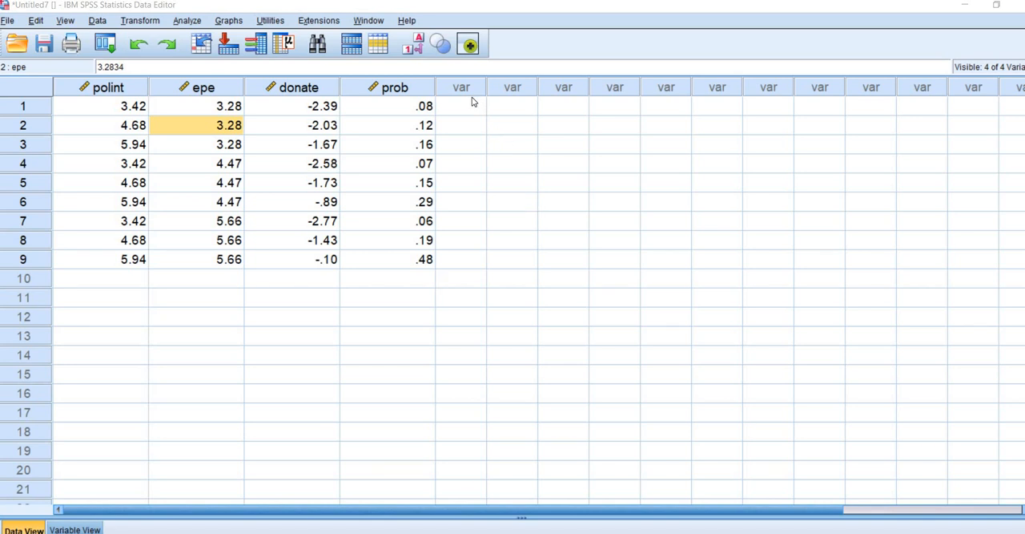
{"action": "mouse_move", "coordinate": [302, 92]}
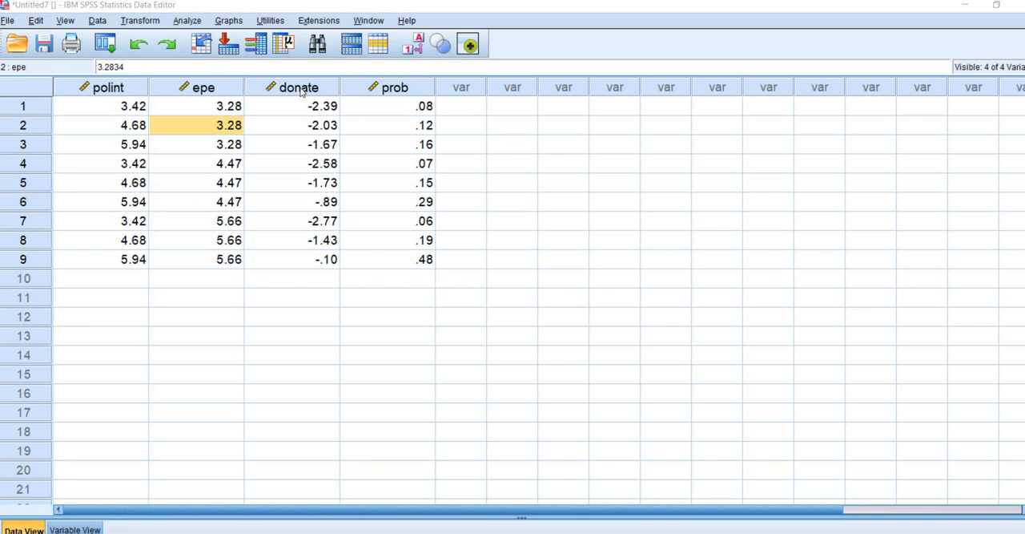
{"action": "left_click", "coordinate": [394, 87]}
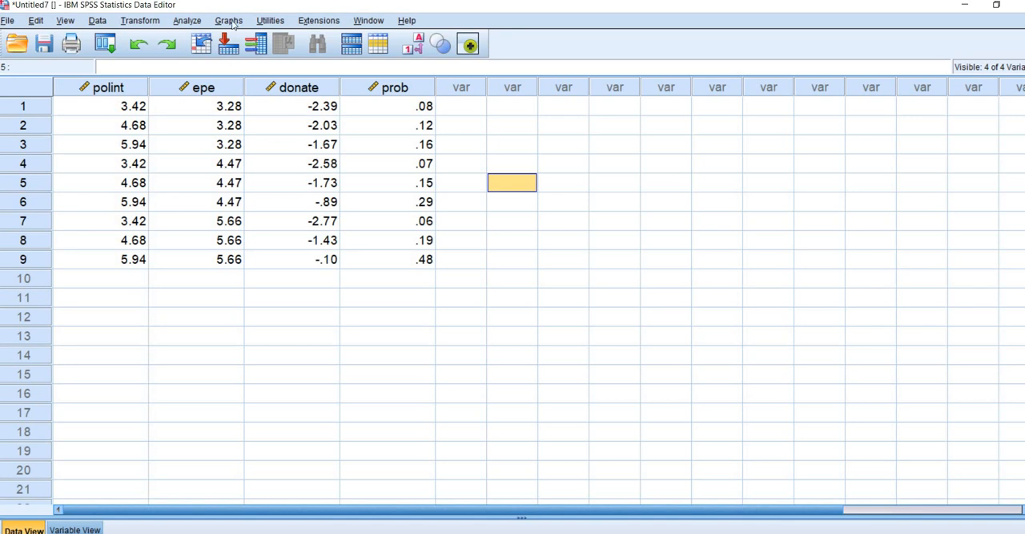
Step: Build a multiple line chart of mean donate by polint with a line per epe value
{"action": "left_click", "coordinate": [229, 20]}
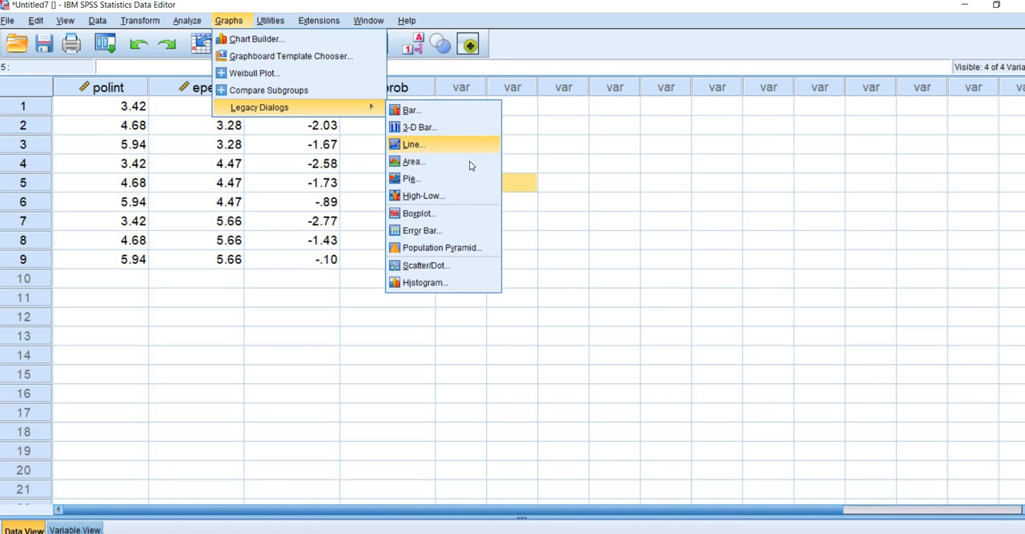
{"action": "left_click", "coordinate": [412, 144]}
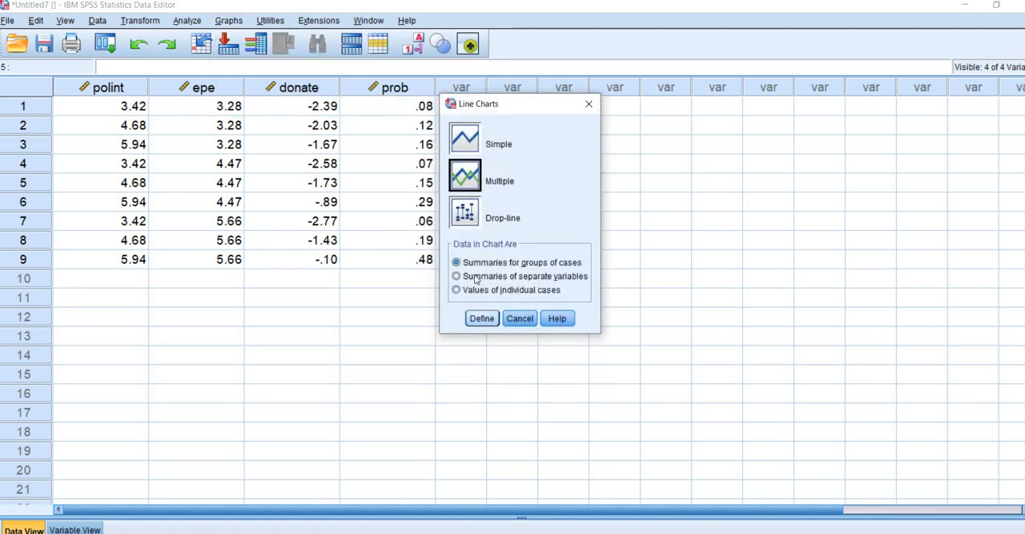
{"action": "left_click", "coordinate": [481, 318]}
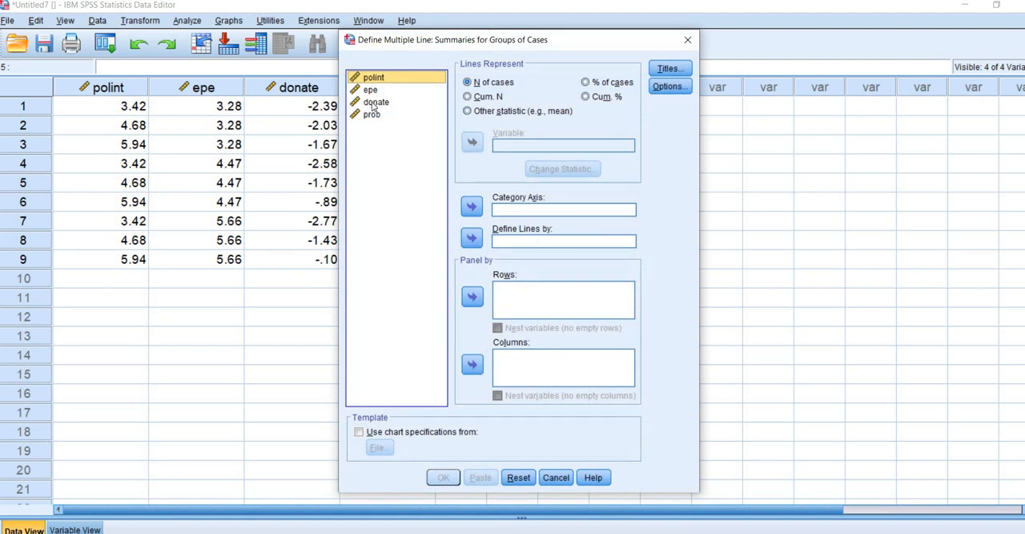
{"action": "left_click", "coordinate": [376, 102]}
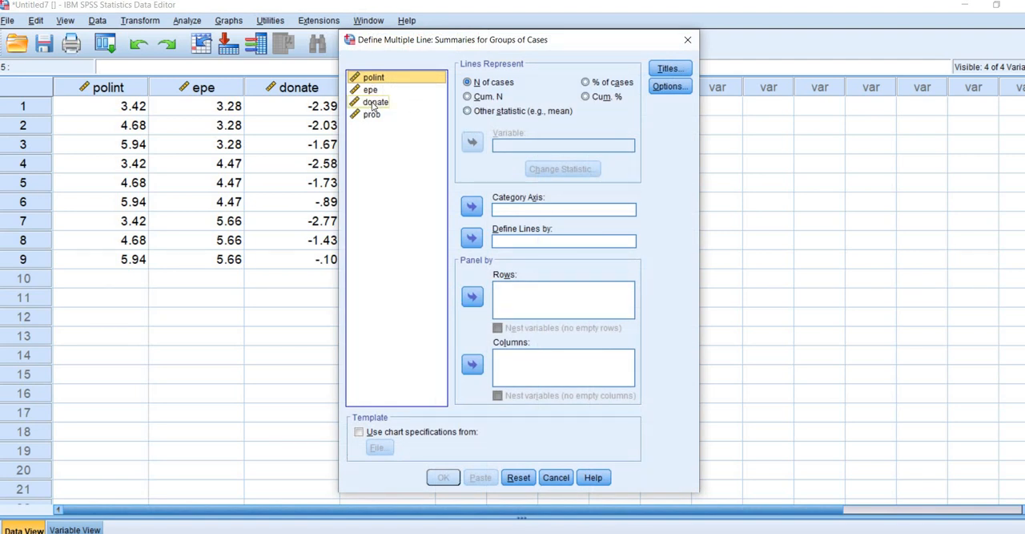
{"action": "left_click", "coordinate": [376, 102]}
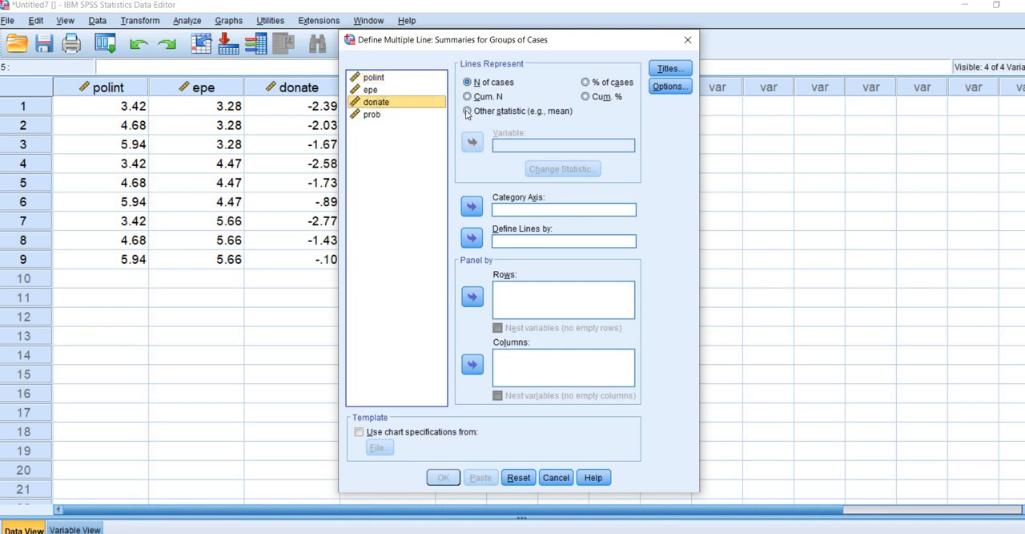
{"action": "left_click", "coordinate": [468, 111]}
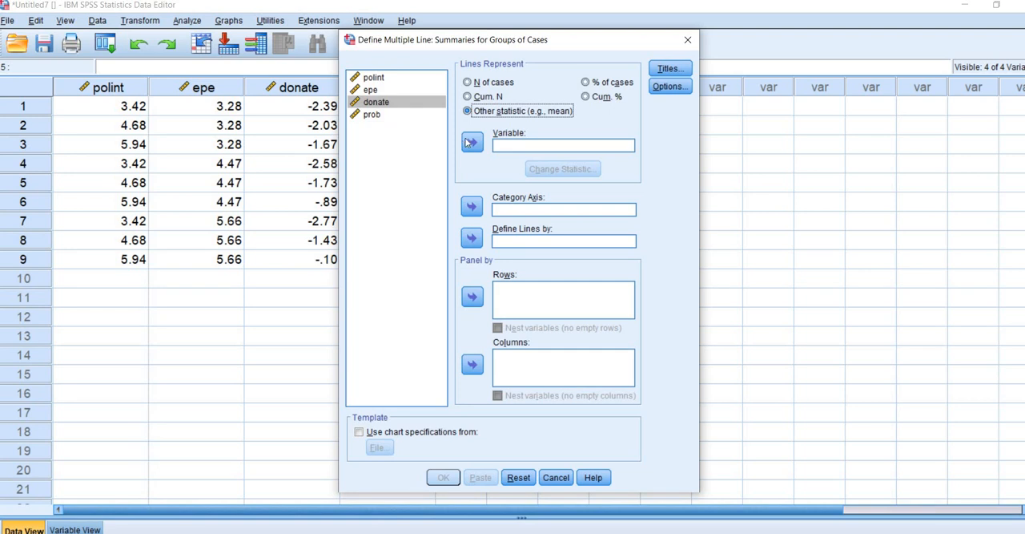
{"action": "left_click", "coordinate": [472, 142]}
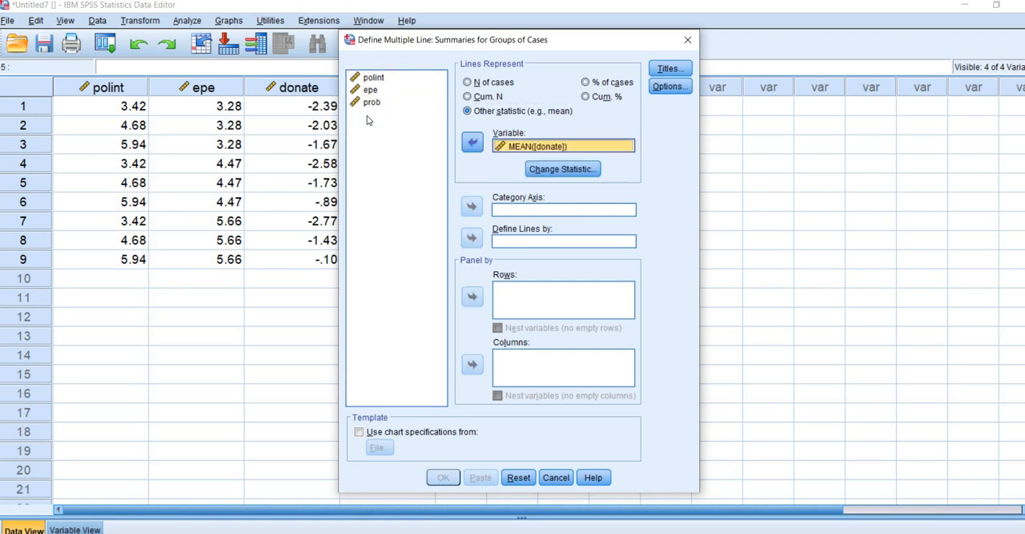
{"action": "mouse_move", "coordinate": [316, 273]}
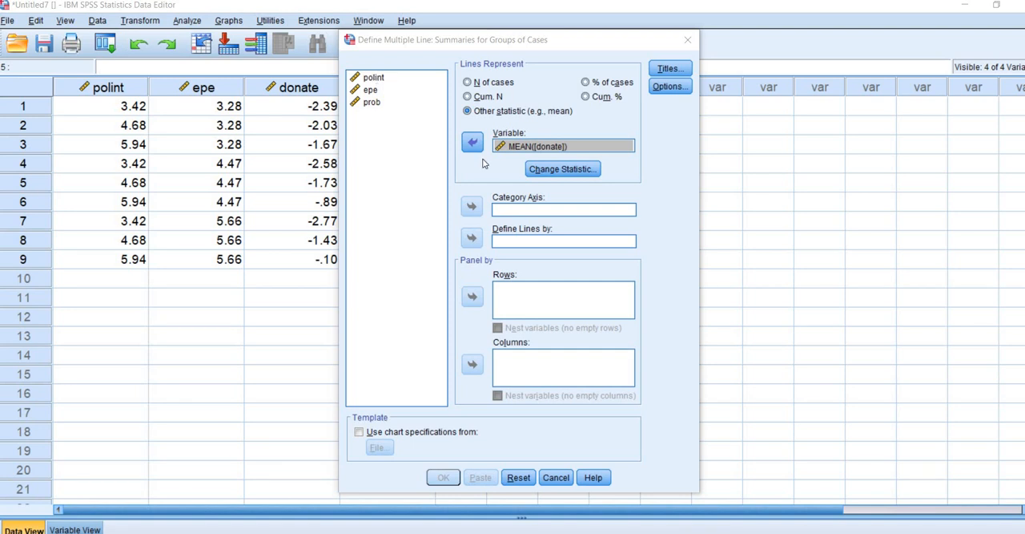
{"action": "left_click", "coordinate": [471, 206]}
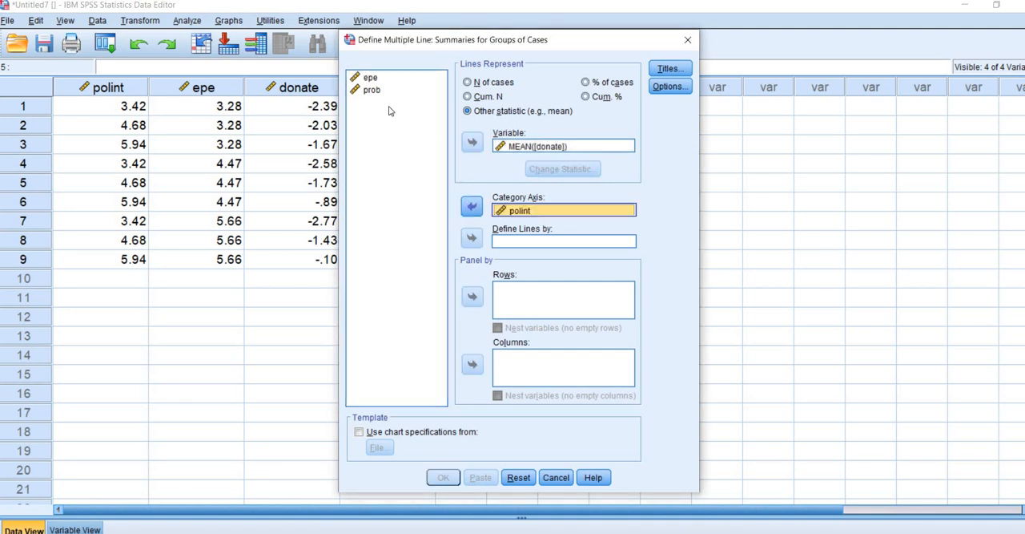
{"action": "left_click", "coordinate": [371, 77]}
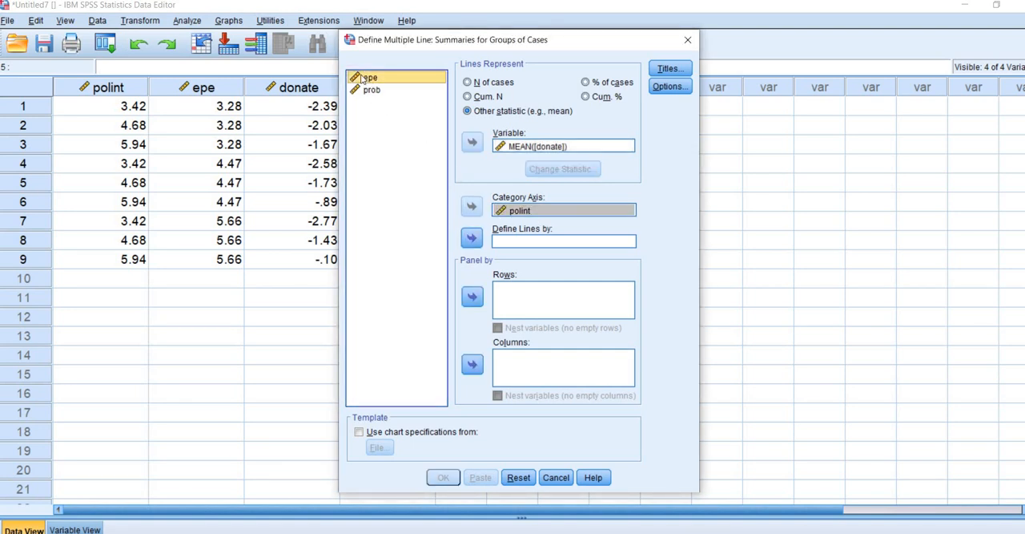
{"action": "left_click", "coordinate": [472, 238]}
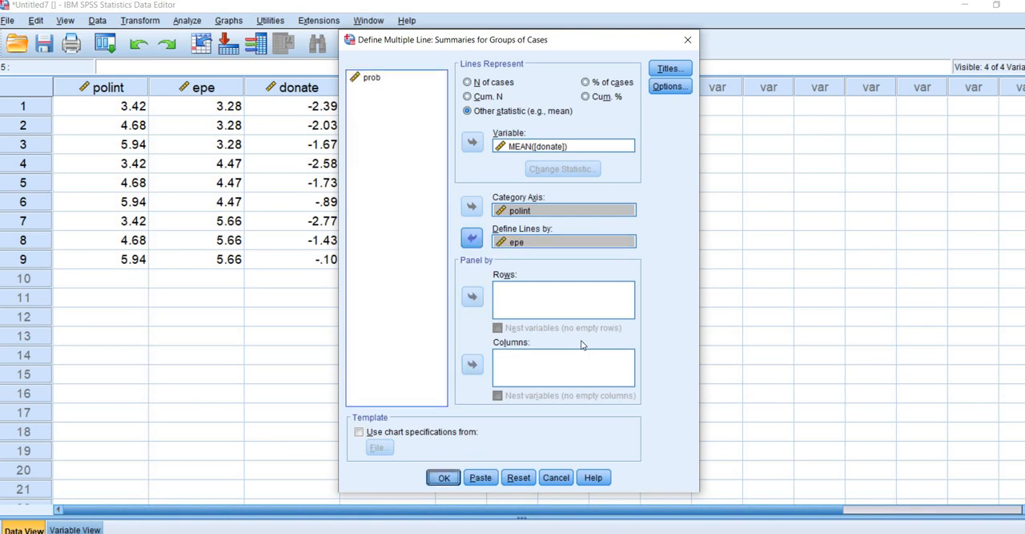
{"action": "left_click", "coordinate": [443, 477]}
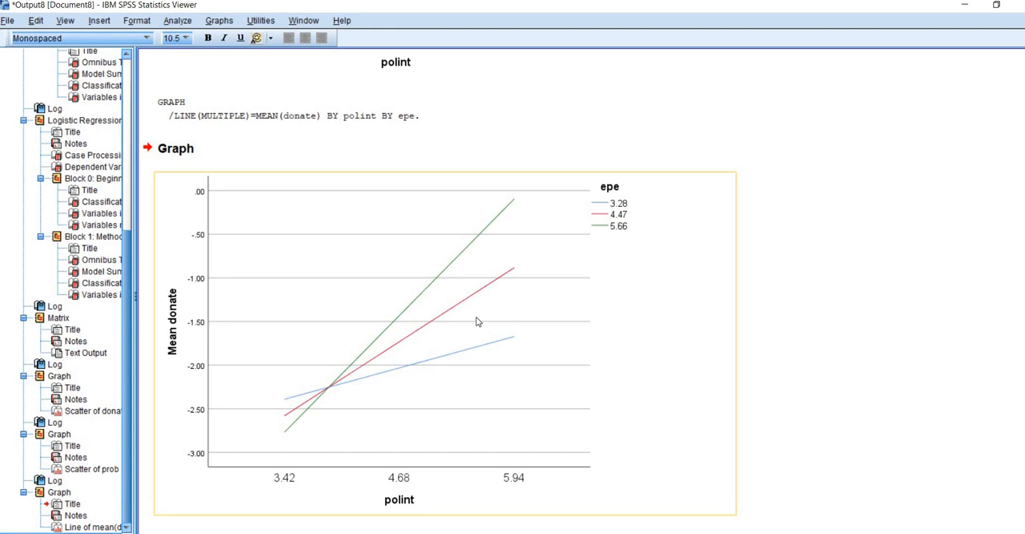
{"action": "mouse_move", "coordinate": [388, 518]}
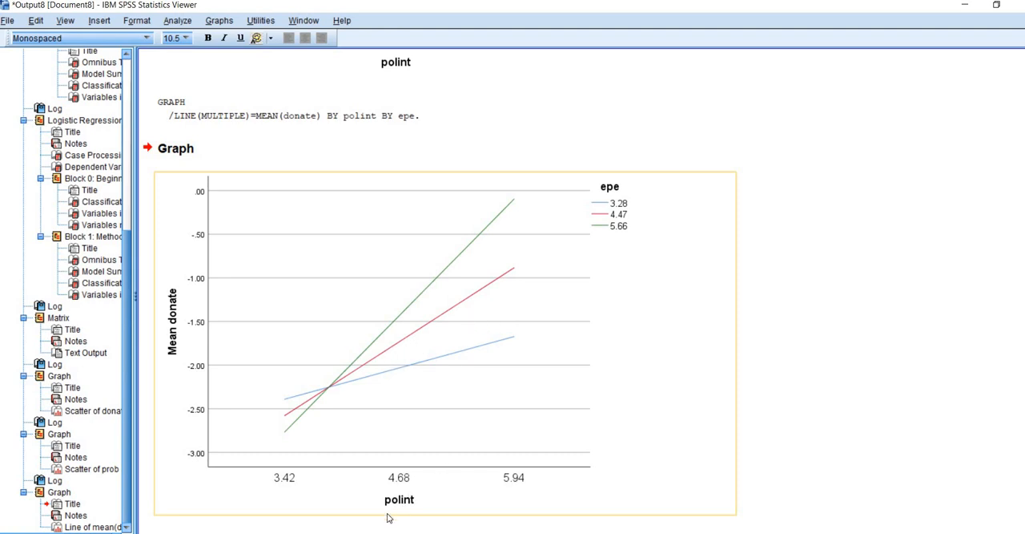
{"action": "mouse_move", "coordinate": [146, 303]}
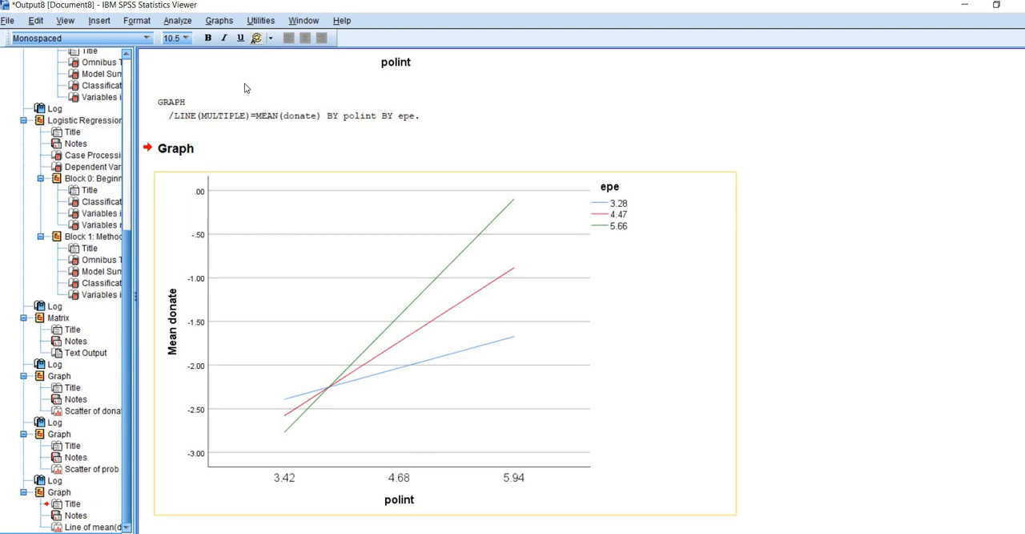
Step: Create a multiple line chart of mean prob by polint, replacing donate, with lines per epe
{"action": "left_click", "coordinate": [219, 20]}
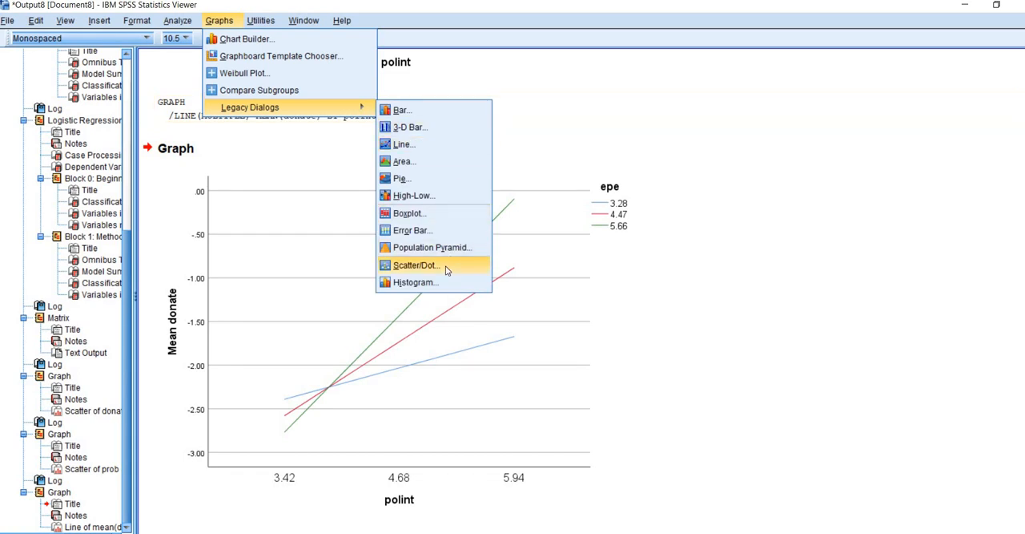
{"action": "left_click", "coordinate": [415, 265]}
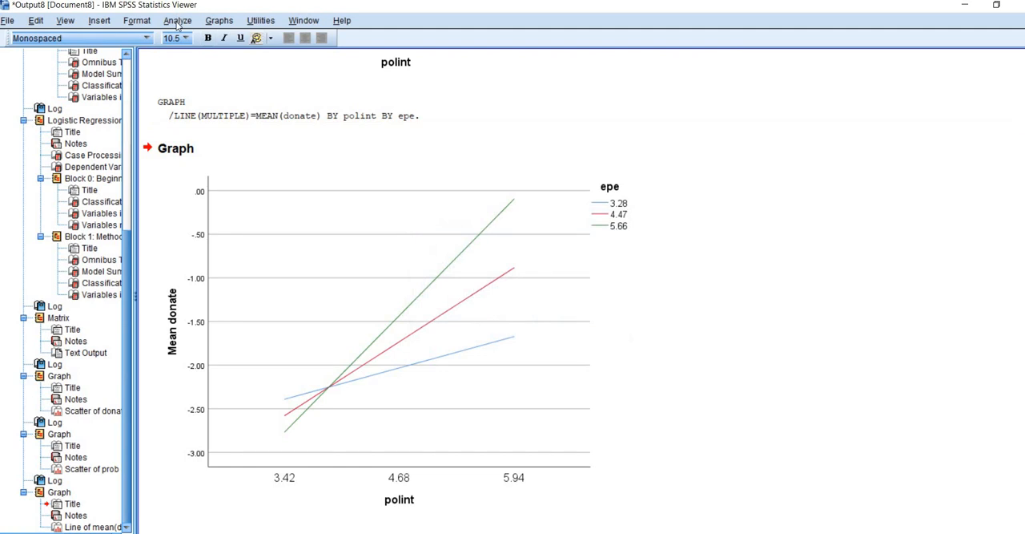
{"action": "left_click", "coordinate": [177, 20]}
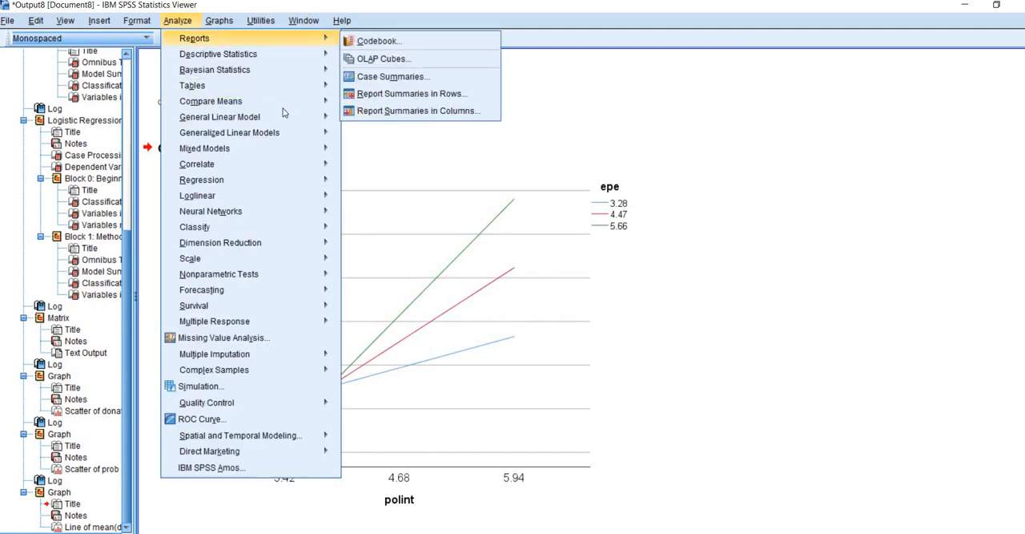
{"action": "left_click", "coordinate": [219, 20]}
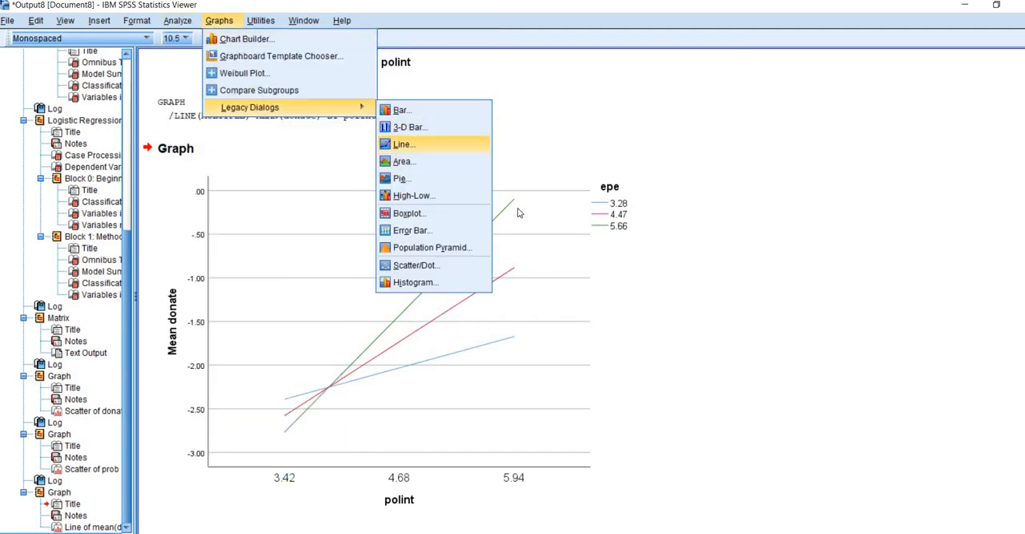
{"action": "left_click", "coordinate": [404, 143]}
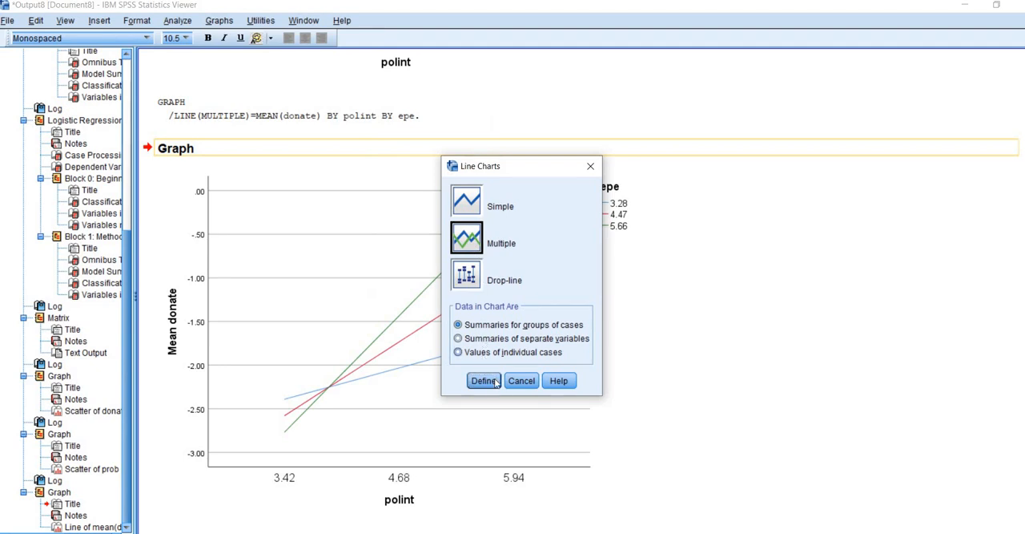
{"action": "left_click", "coordinate": [484, 380]}
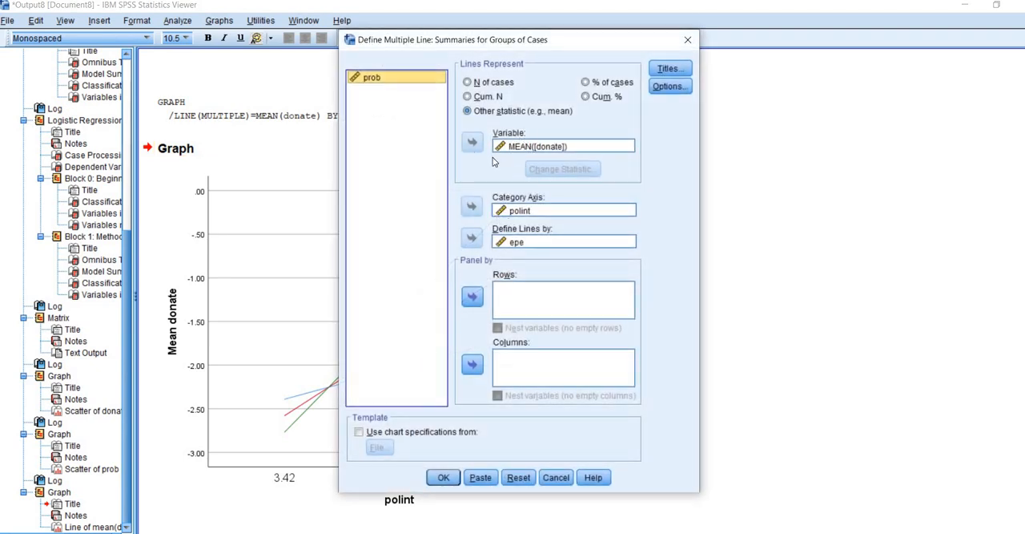
{"action": "left_click", "coordinate": [472, 142]}
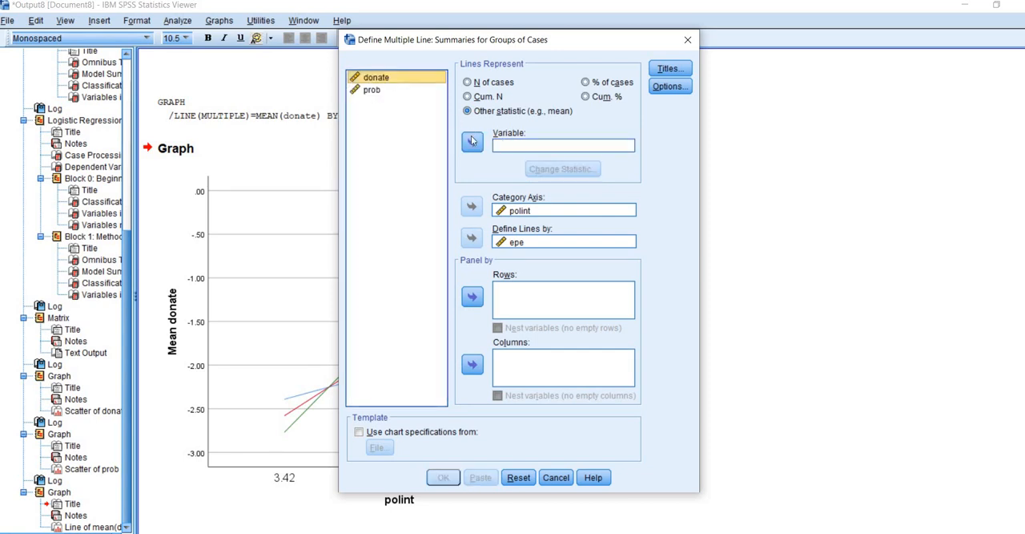
{"action": "left_click", "coordinate": [472, 142]}
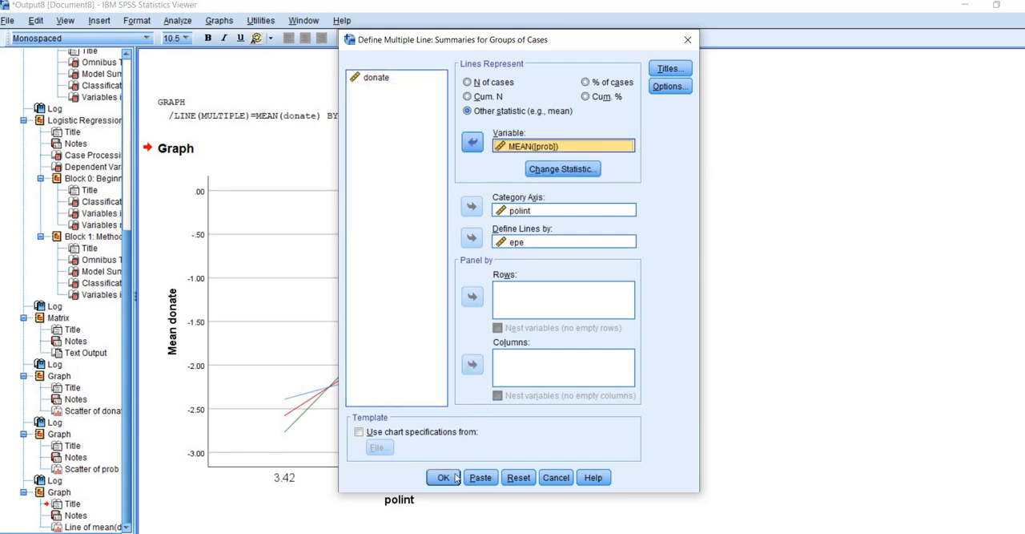
{"action": "left_click", "coordinate": [443, 477]}
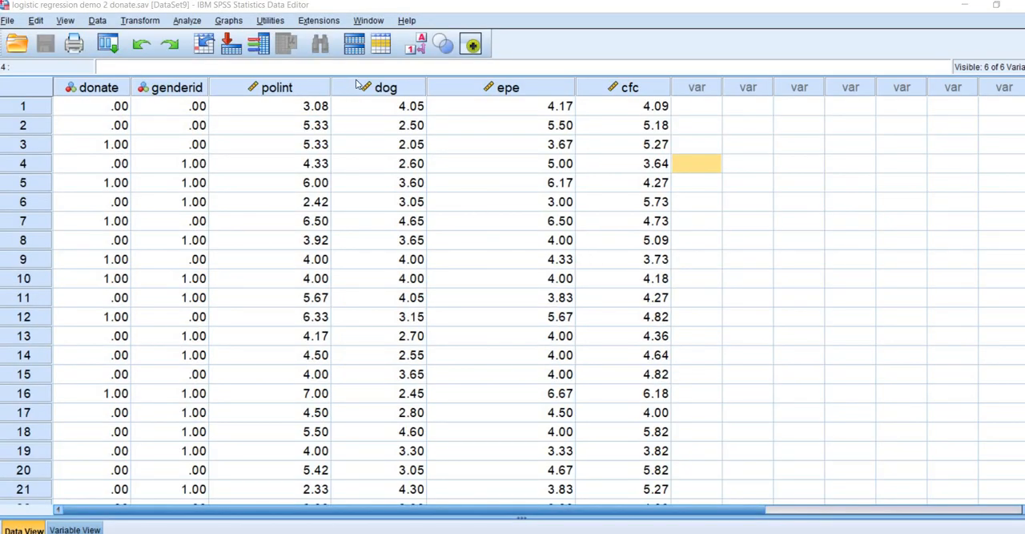
Step: Compute a new variable dogXepe with the expression dog * epe
{"action": "left_click", "coordinate": [386, 87]}
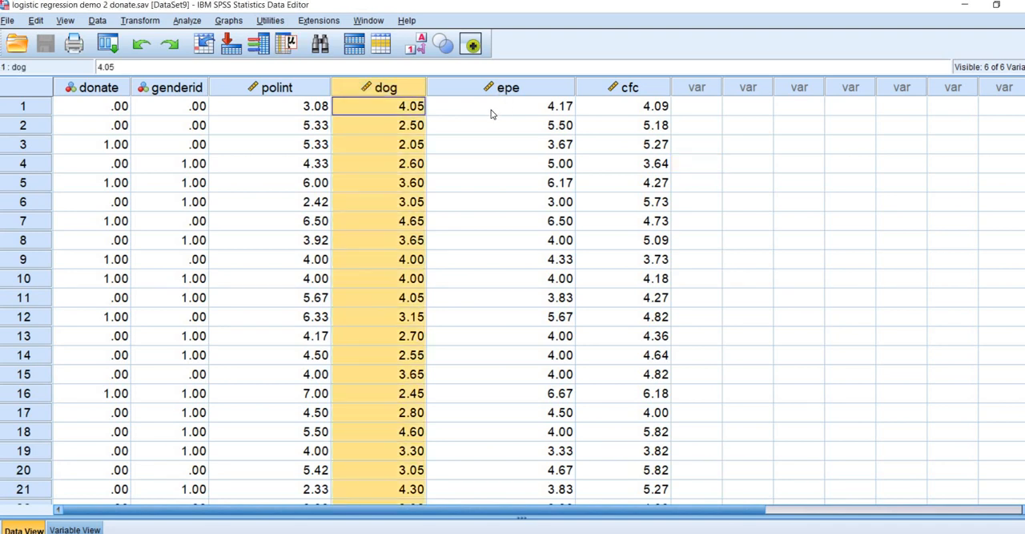
{"action": "left_click", "coordinate": [501, 106]}
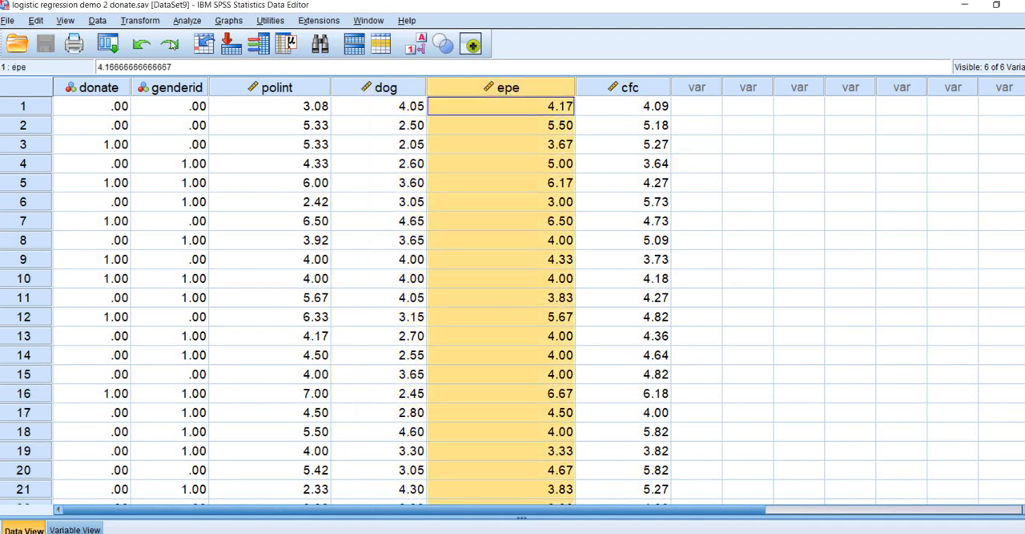
{"action": "left_click", "coordinate": [140, 20]}
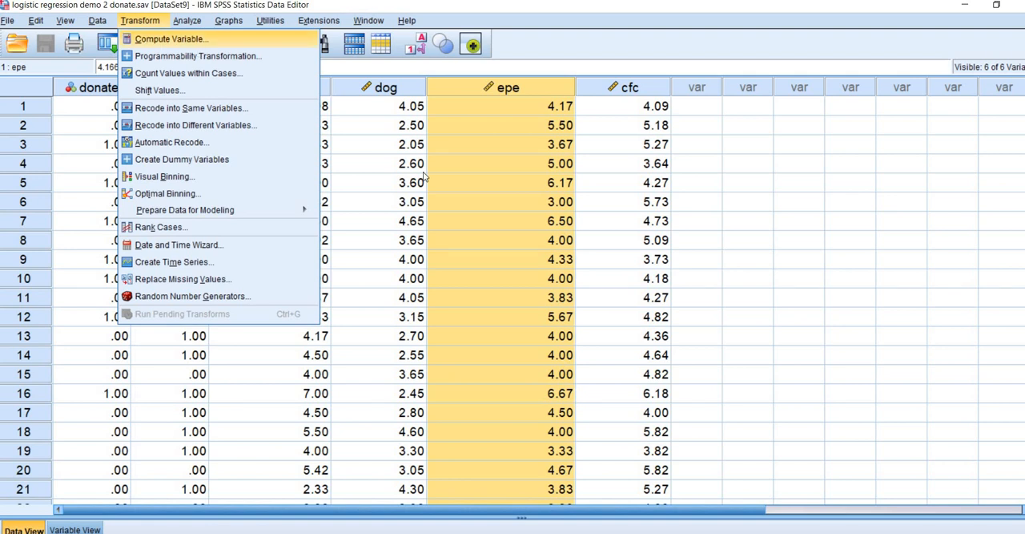
{"action": "left_click", "coordinate": [169, 39]}
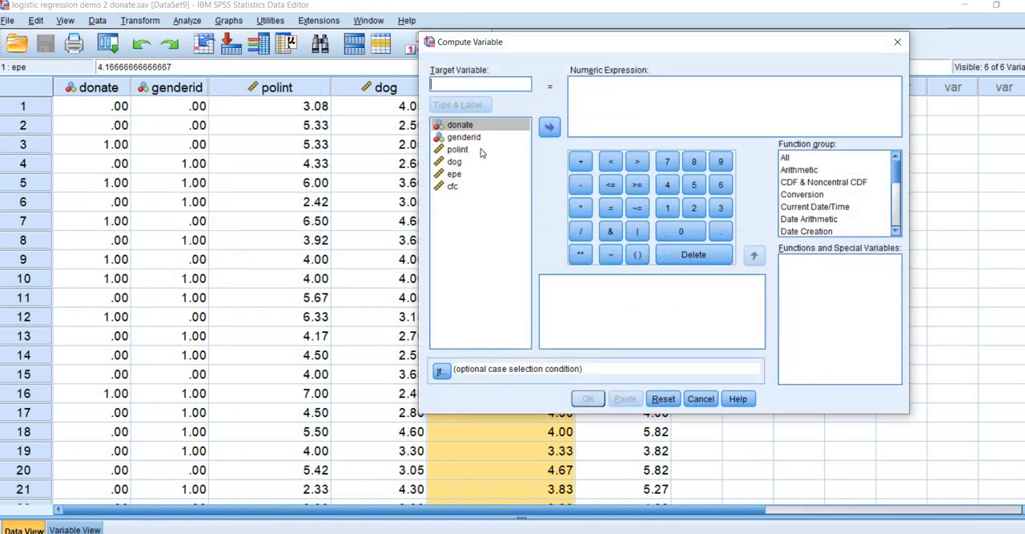
{"action": "type", "text": "dog"}
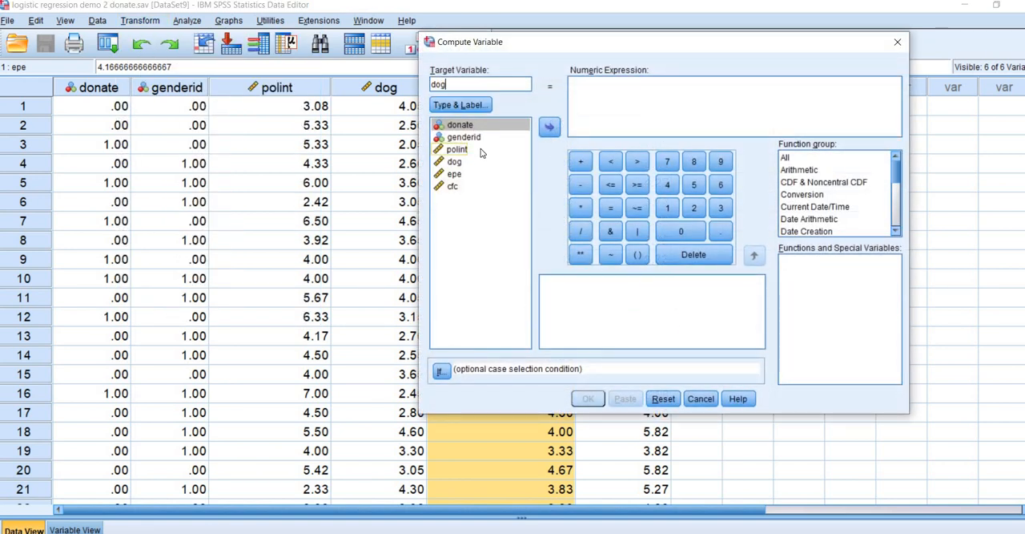
{"action": "type", "text": "X"}
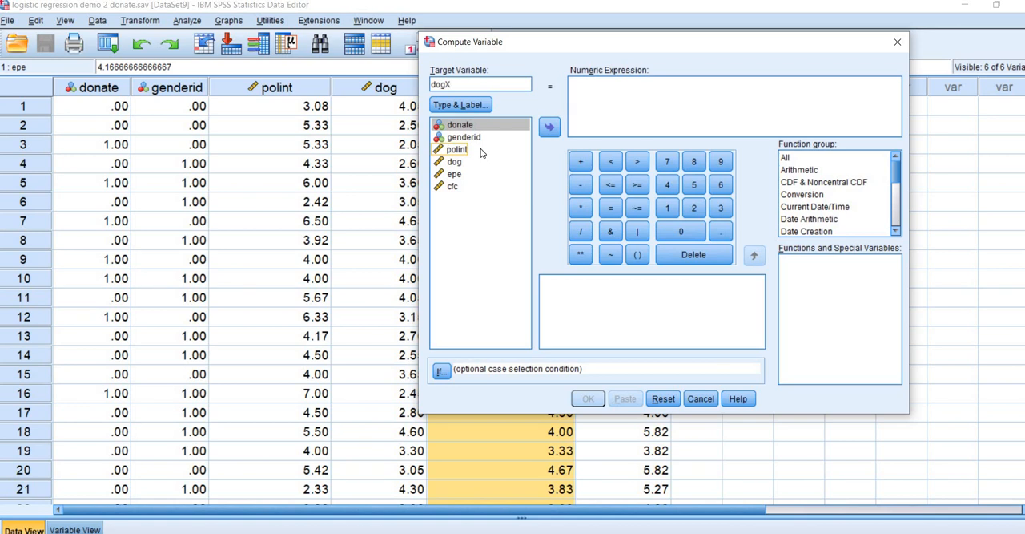
{"action": "type", "text": "epe"}
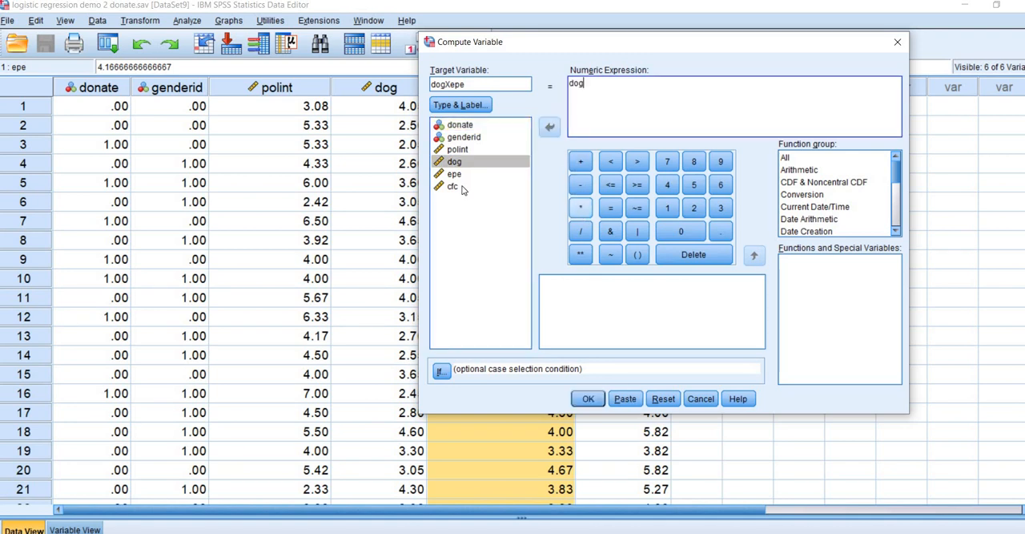
{"action": "left_click", "coordinate": [550, 127]}
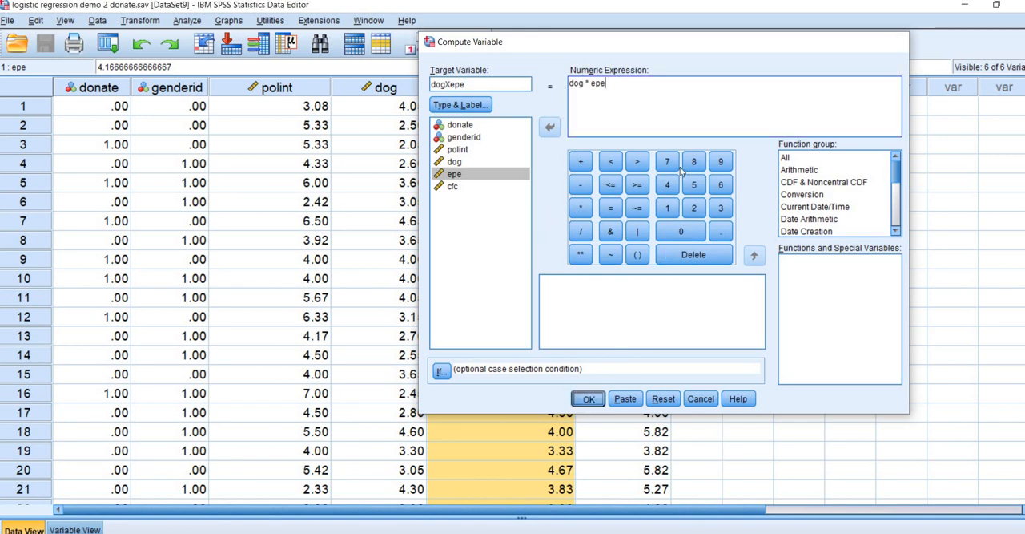
{"action": "left_click", "coordinate": [587, 398]}
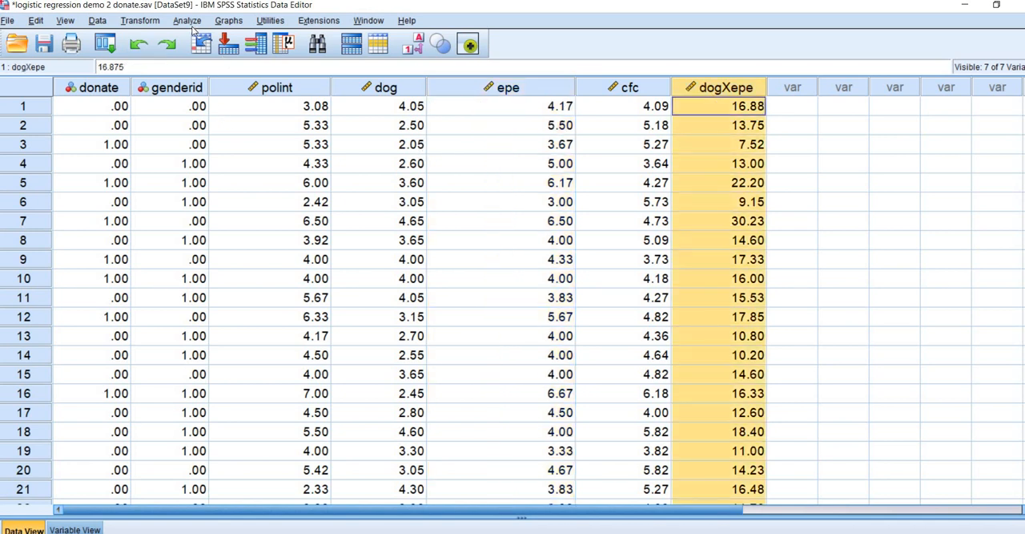
Step: Rerun PROCESS model 1 with dogXepe added alongside genderid and dog as covariates
{"action": "left_click", "coordinate": [187, 20]}
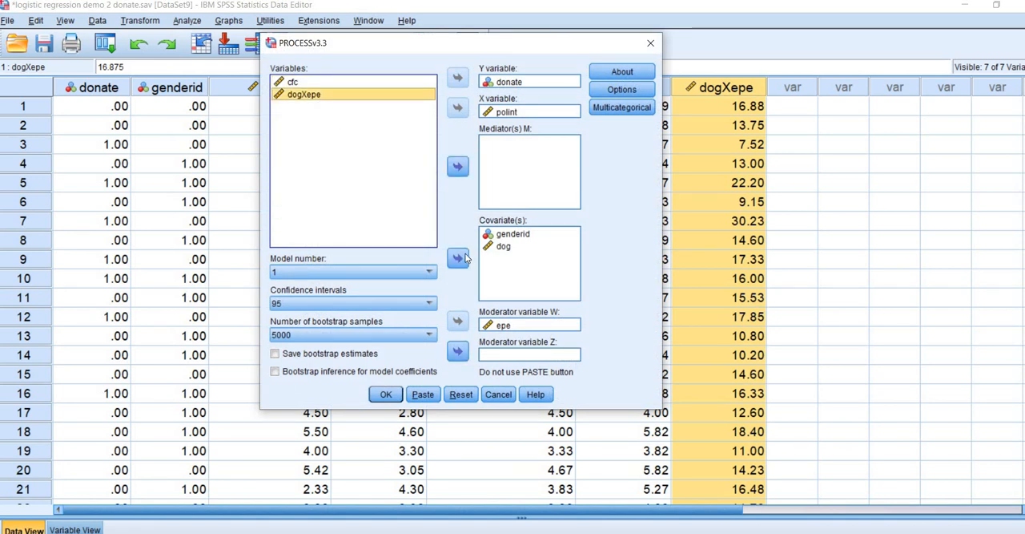
{"action": "left_click", "coordinate": [458, 258]}
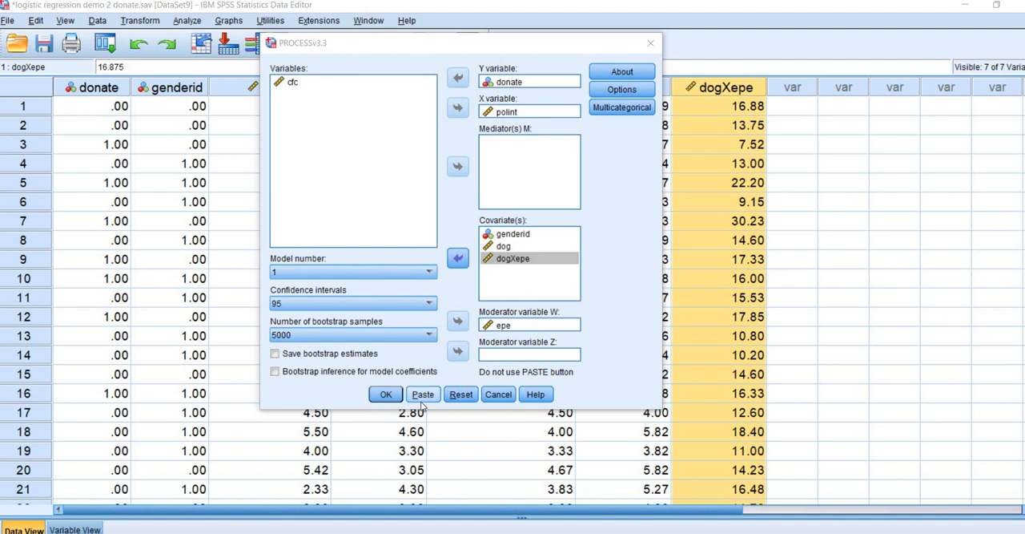
{"action": "left_click", "coordinate": [385, 393]}
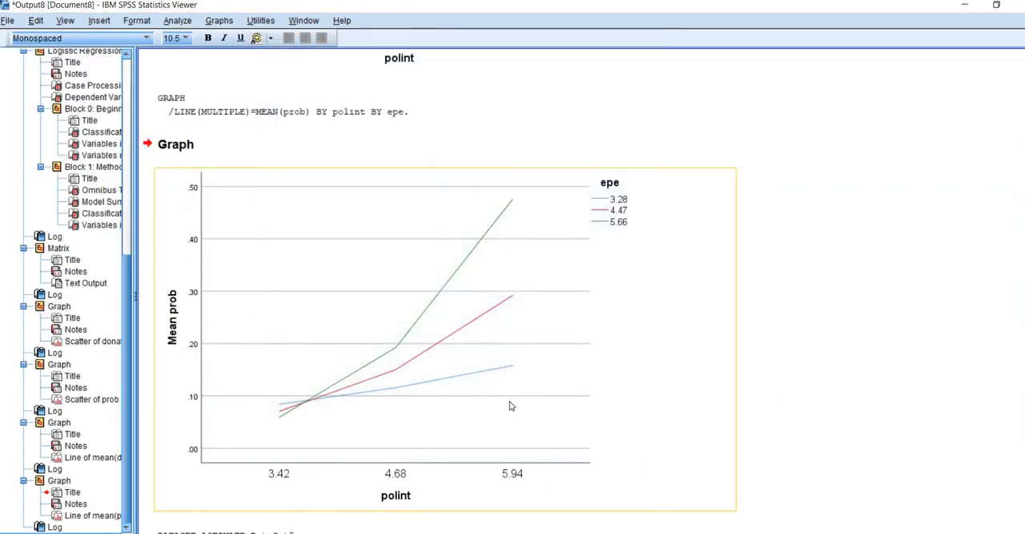
{"action": "scroll", "scroll_direction": "down", "scroll_amount": 3}
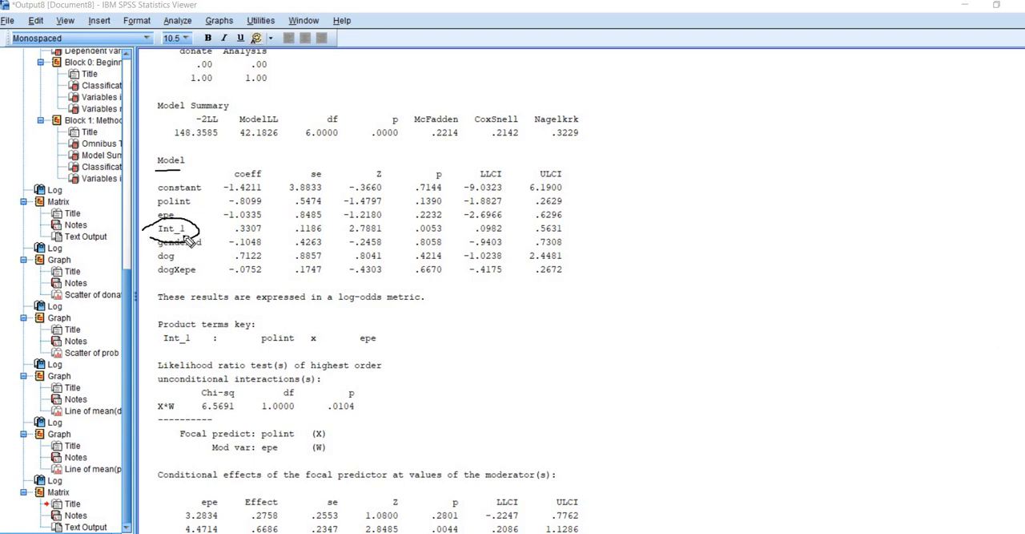
{"action": "mouse_move", "coordinate": [204, 269]}
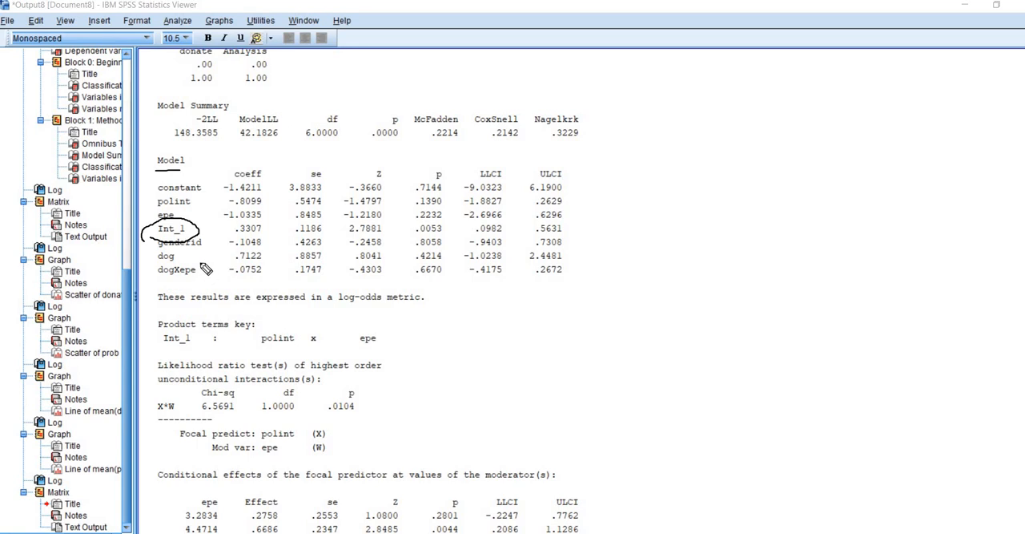